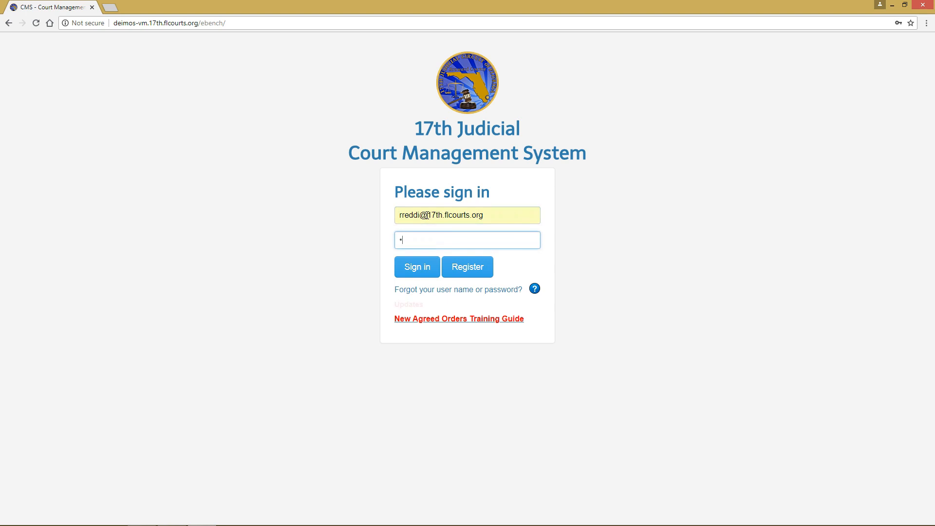
Sign in with the password to reach the empty Docket page.
type("password")
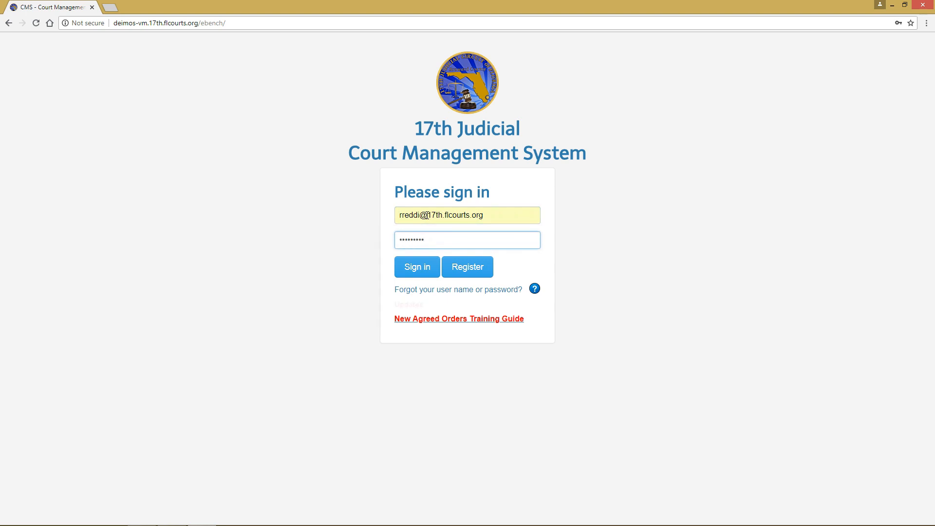
left_click(417, 266)
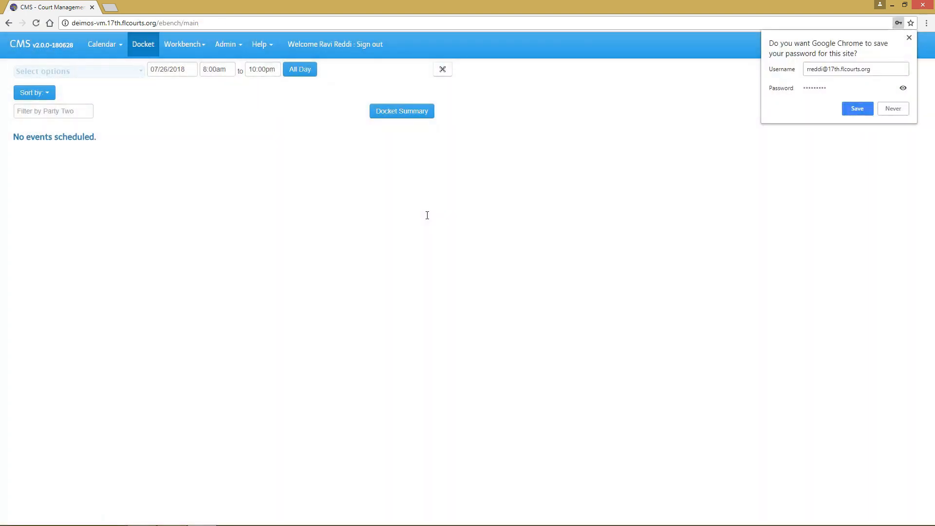
mouse_move(431, 219)
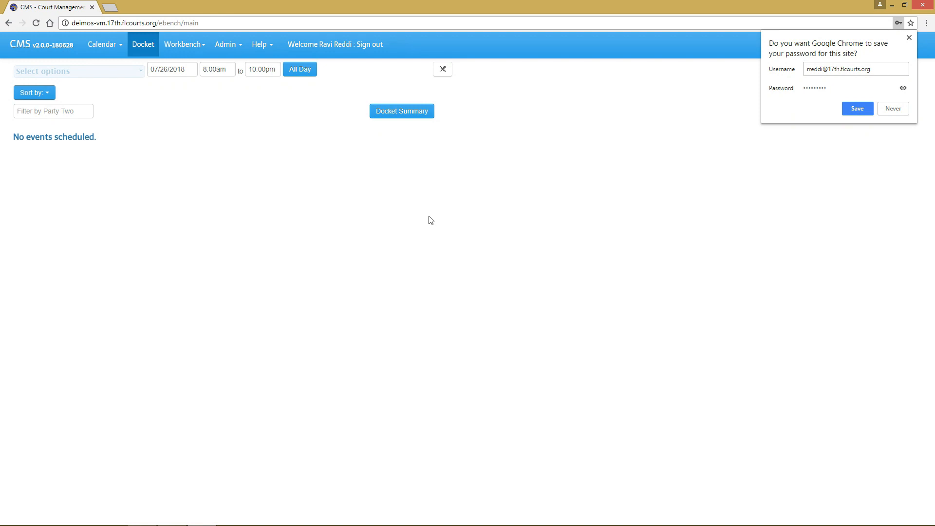
mouse_move(102, 44)
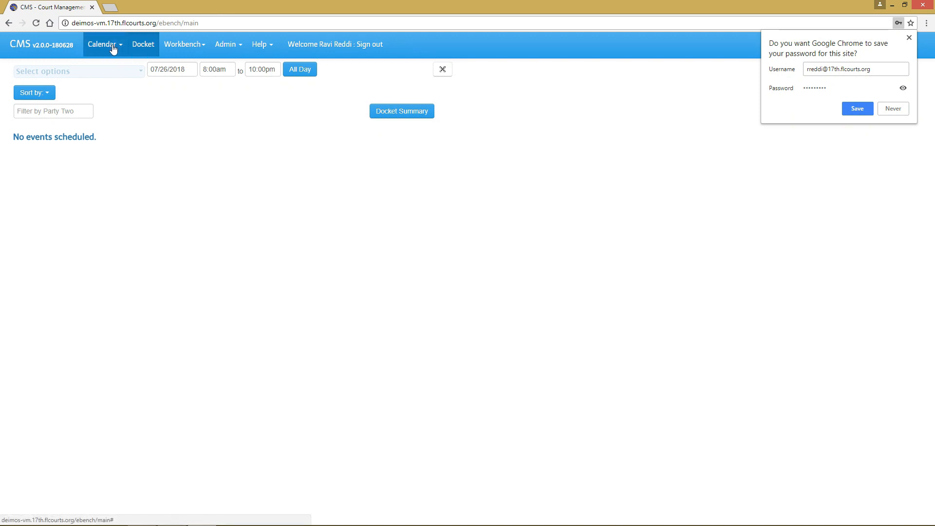
Start a new division 12 Motion Calendar event and advance two weeks to Aug 5–11.
left_click(103, 44)
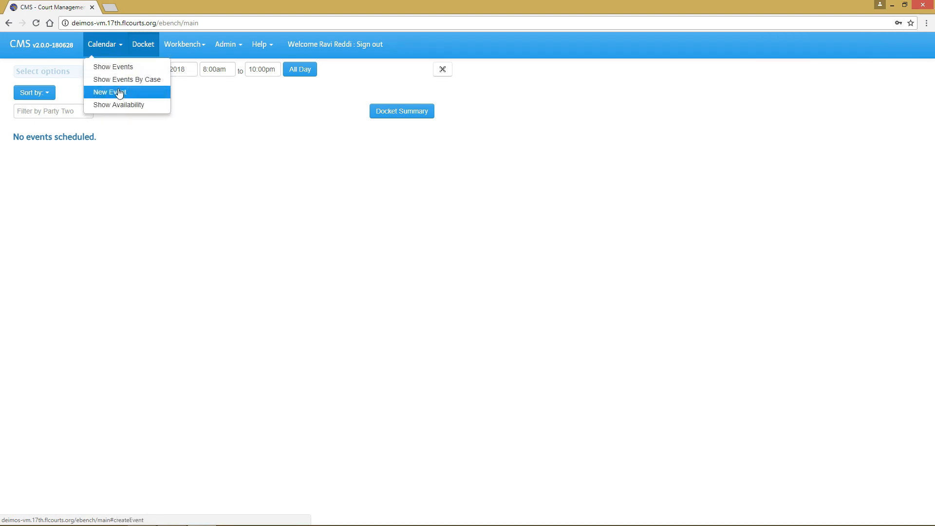
left_click(119, 105)
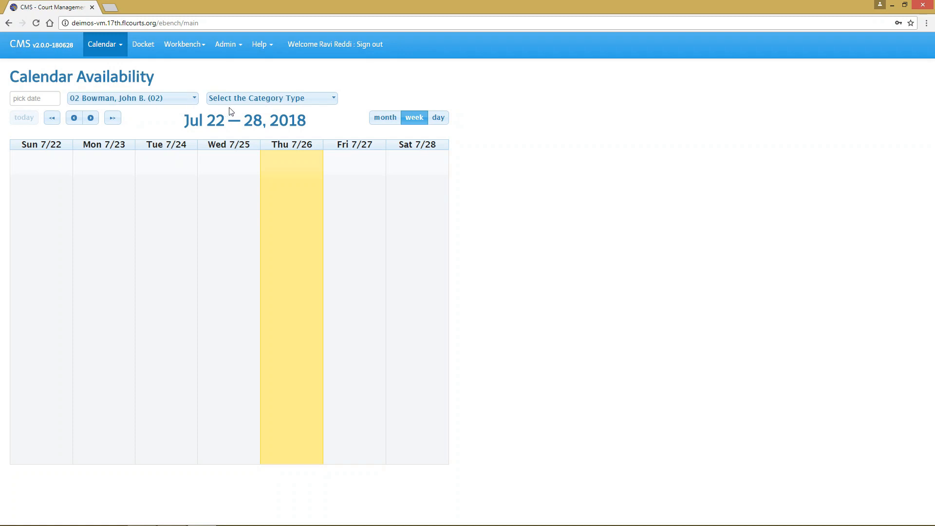
left_click(132, 98)
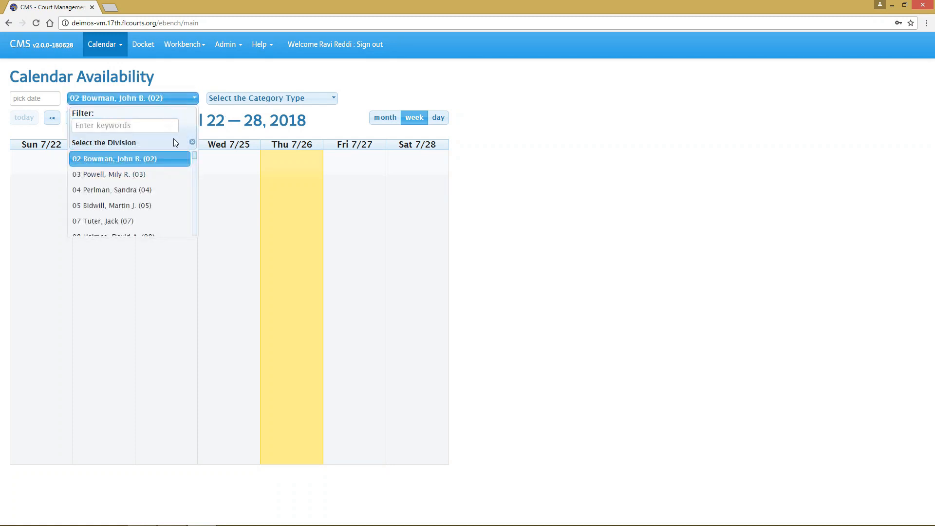
scroll("down", 3)
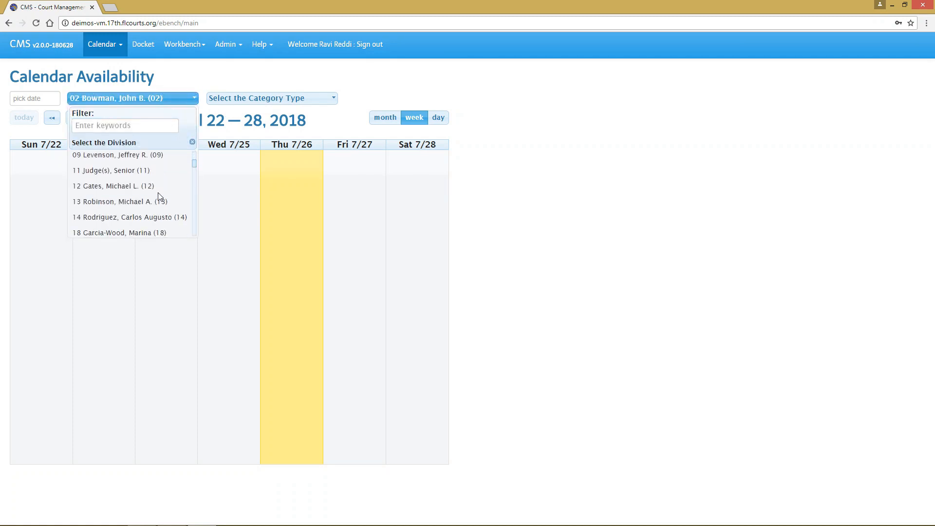
left_click(114, 186)
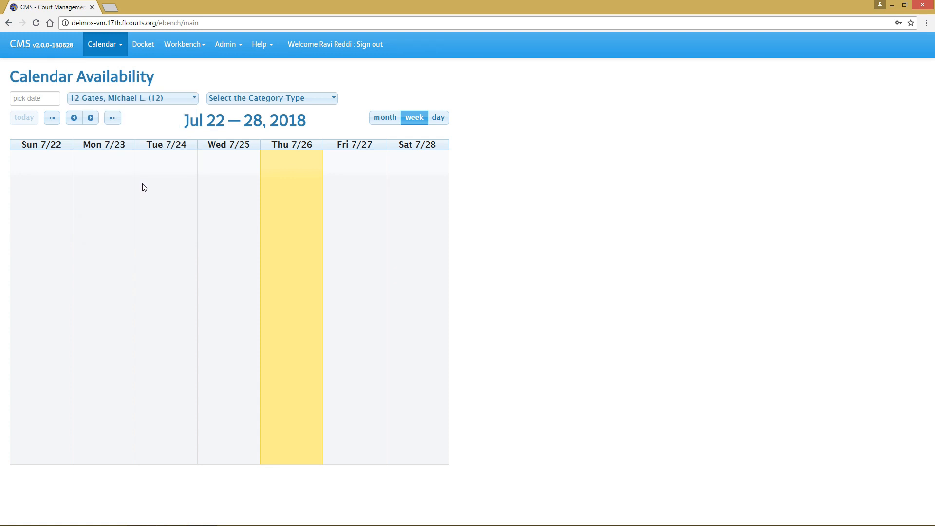
mouse_move(368, 95)
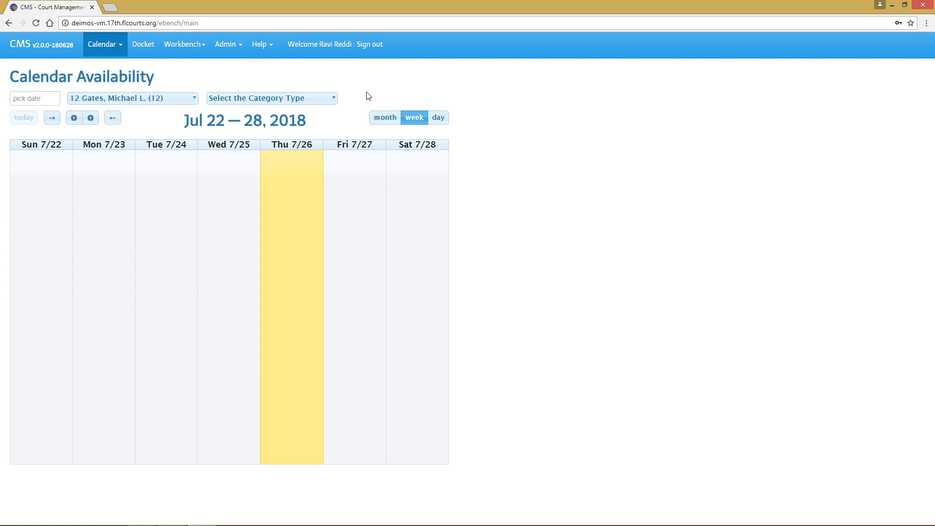
left_click(270, 98)
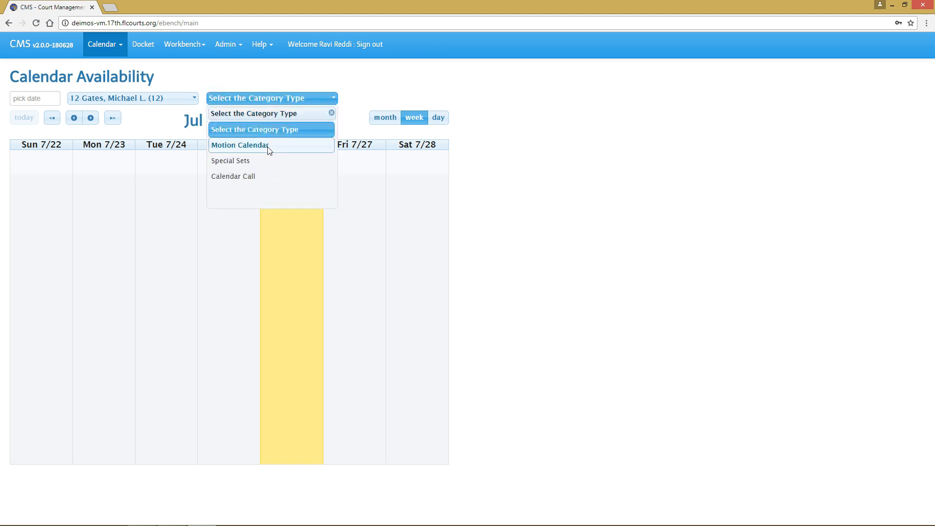
left_click(239, 145)
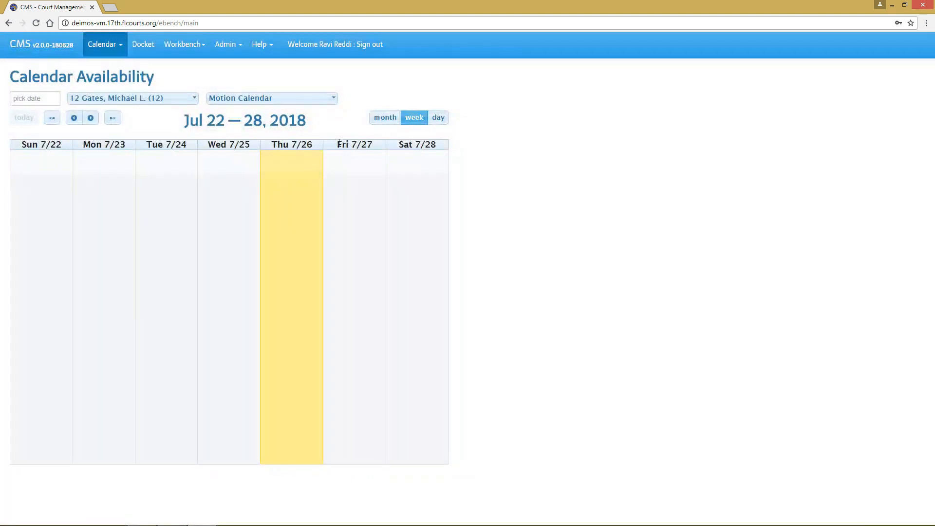
left_click(90, 117)
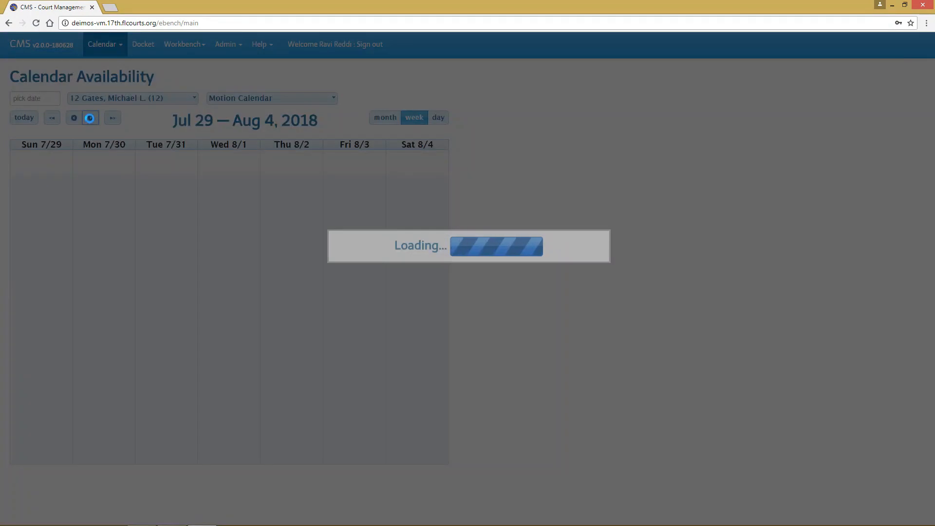
left_click(111, 117)
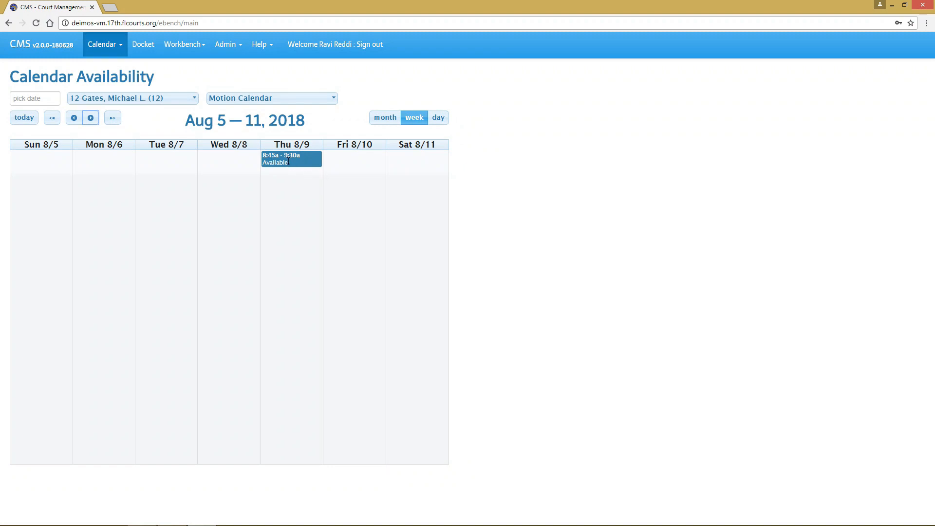
mouse_move(288, 159)
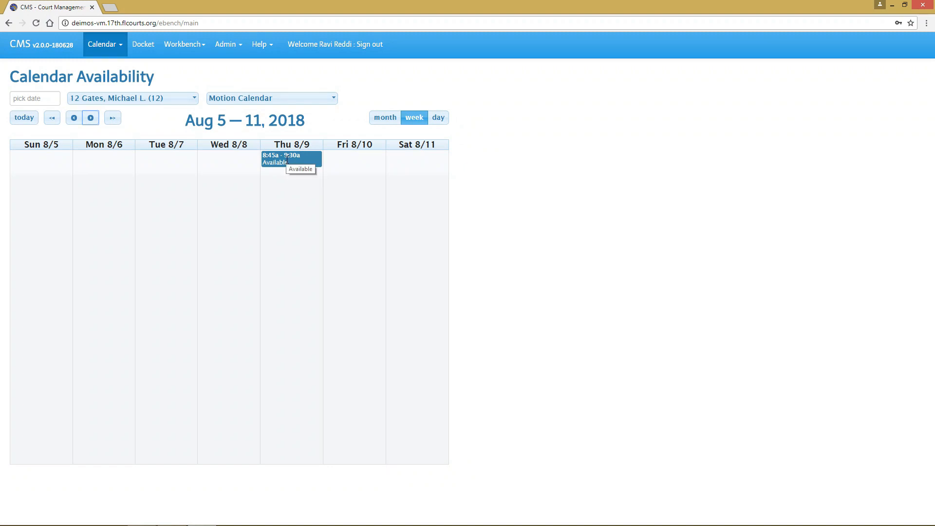
Book the Thursday 8/9 8:45–9:30 am available slot.
left_click(291, 158)
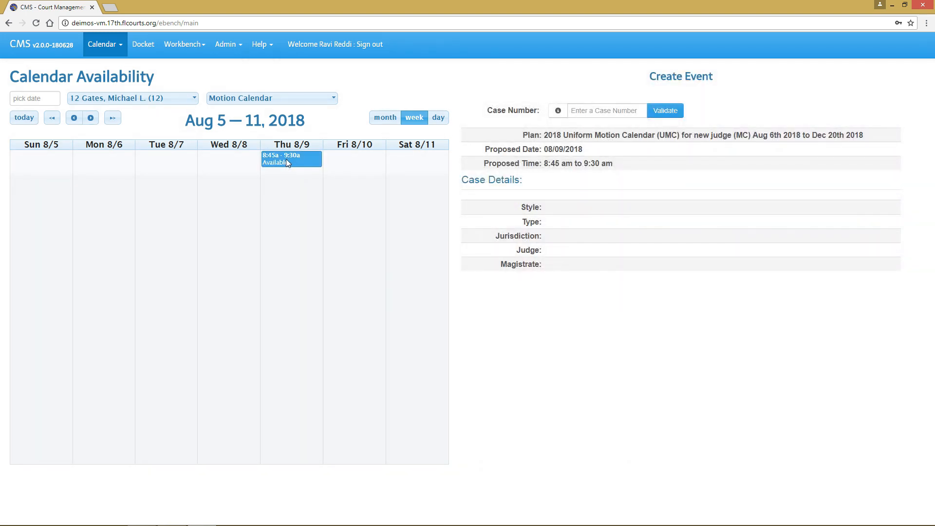
mouse_move(288, 161)
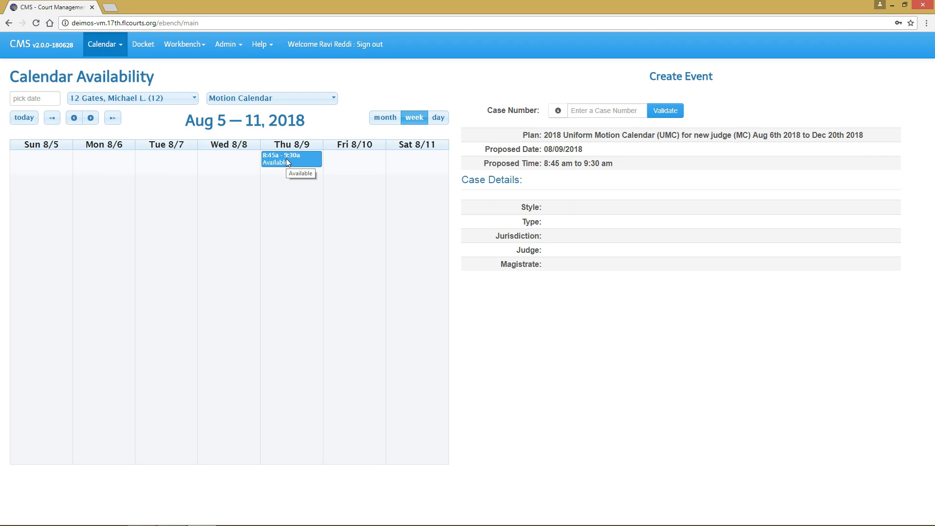
mouse_move(498, 176)
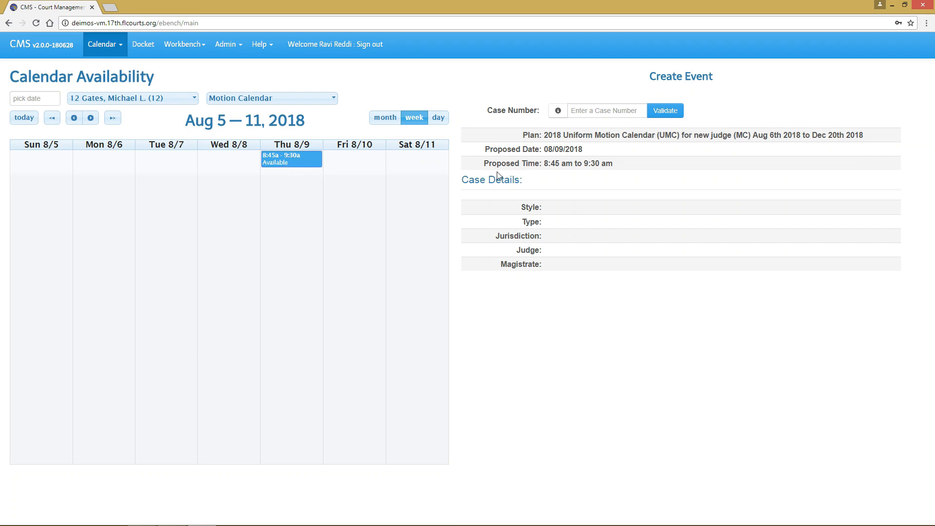
Validate the case number and enter 'Test Motion' as Motion 1.
left_click(606, 110)
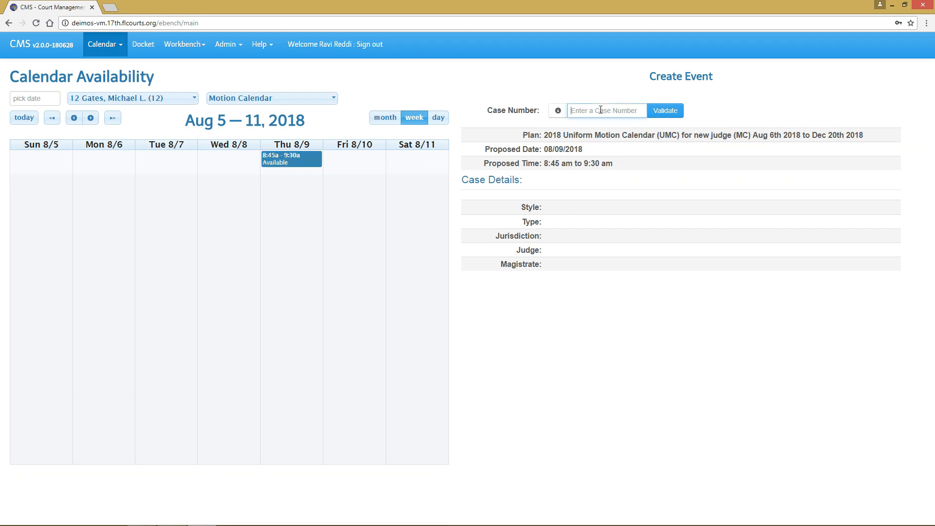
left_click(664, 111)
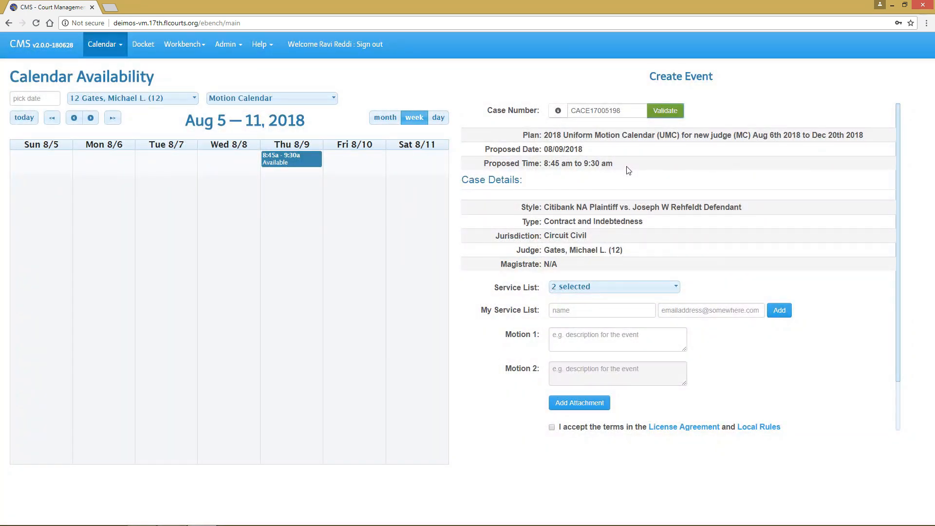
mouse_move(608, 201)
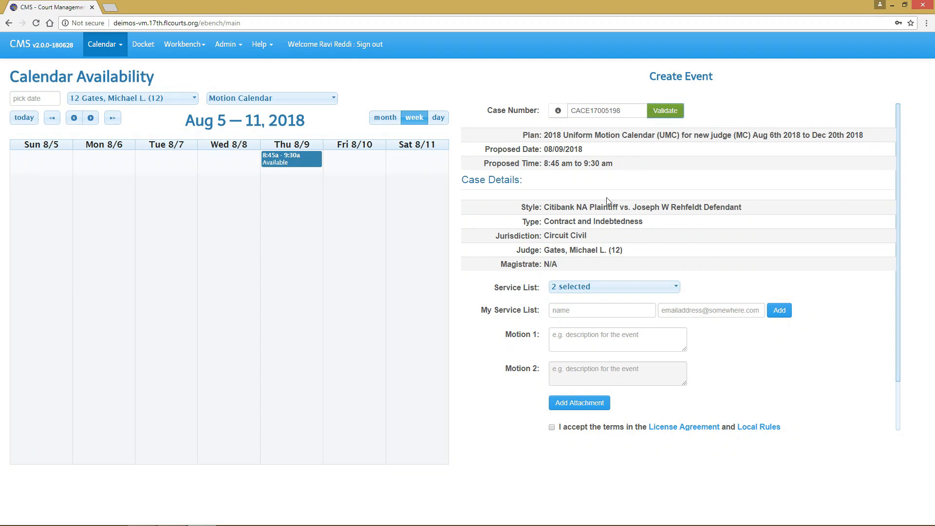
mouse_move(734, 213)
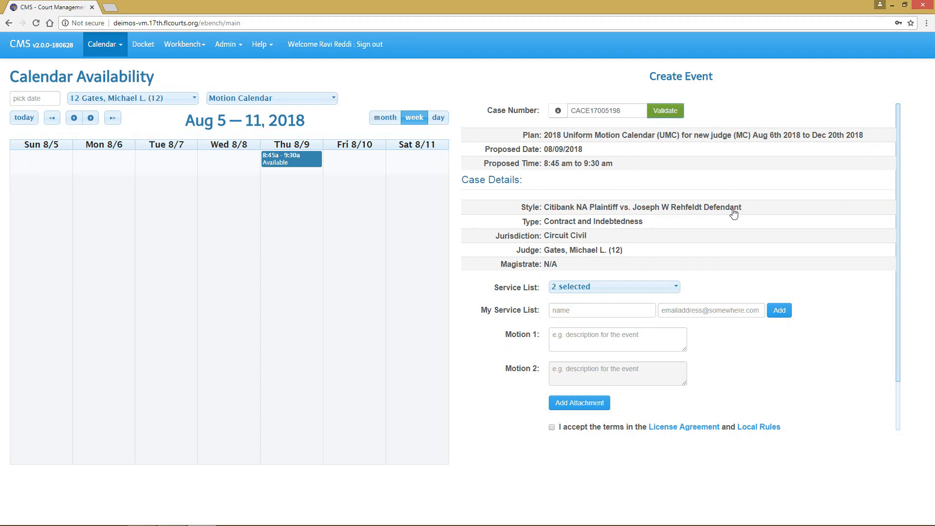
left_click(617, 339)
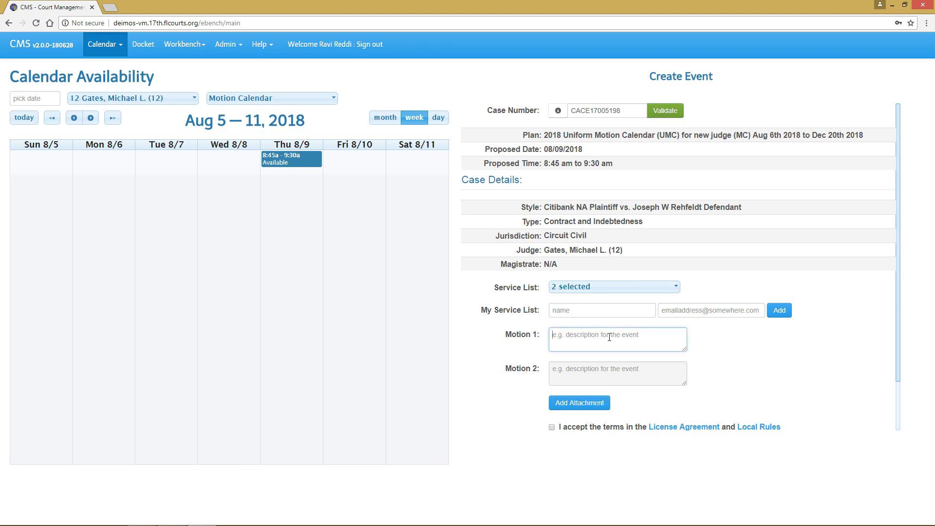
type("Test")
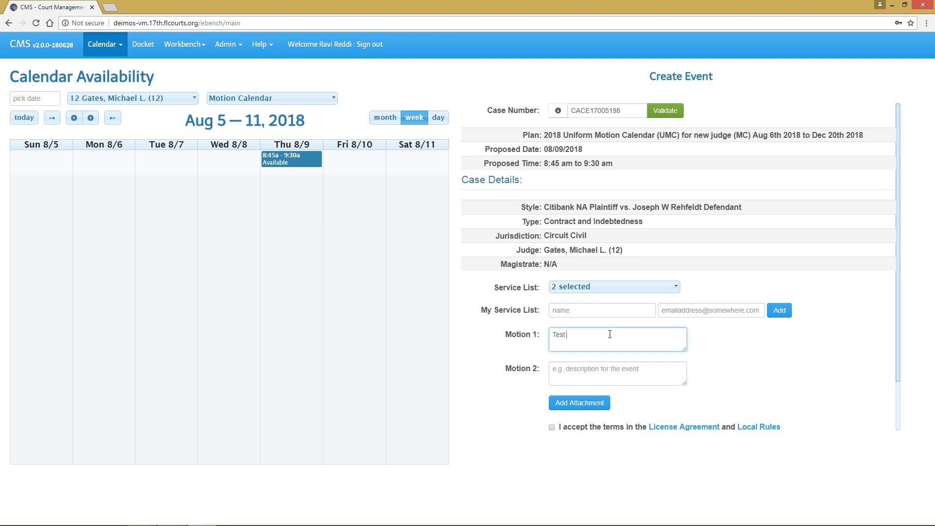
type("Motion")
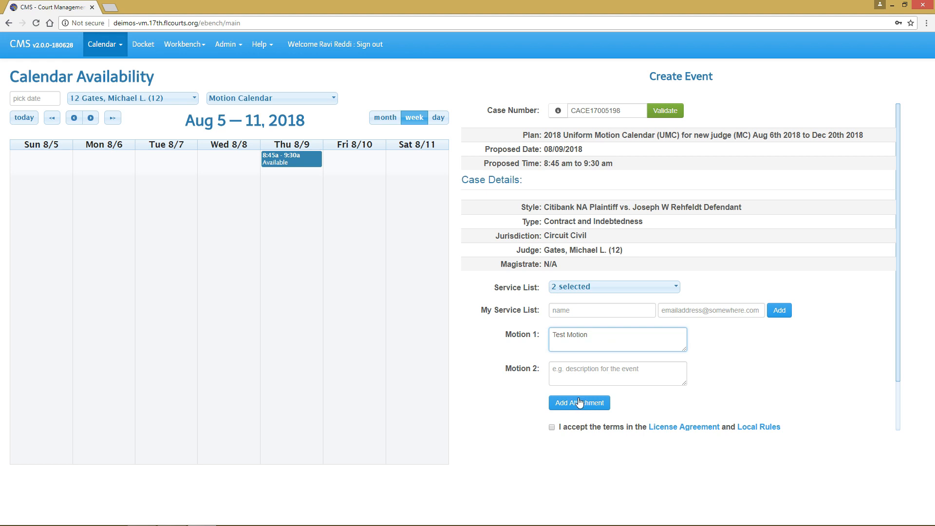
Add an attachment entry to the event form and type 'Test Title' as its title.
left_click(579, 402)
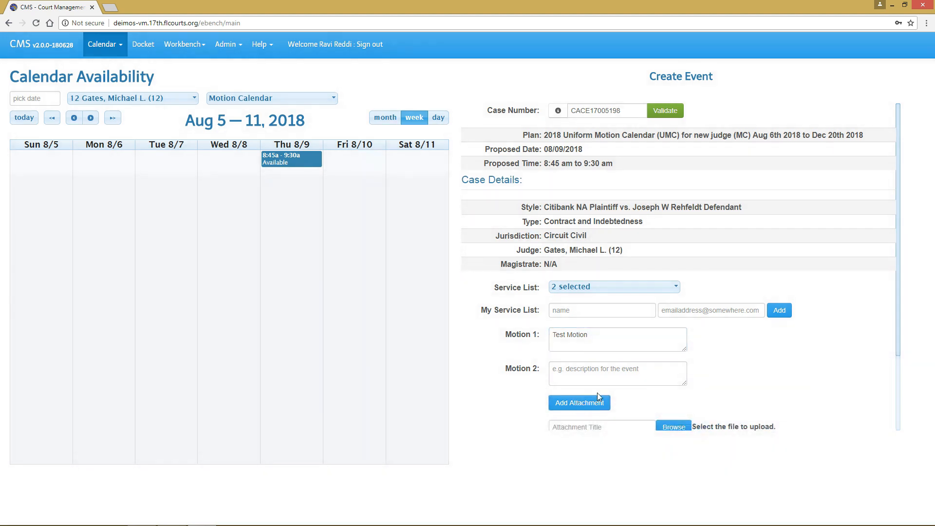
left_click(579, 403)
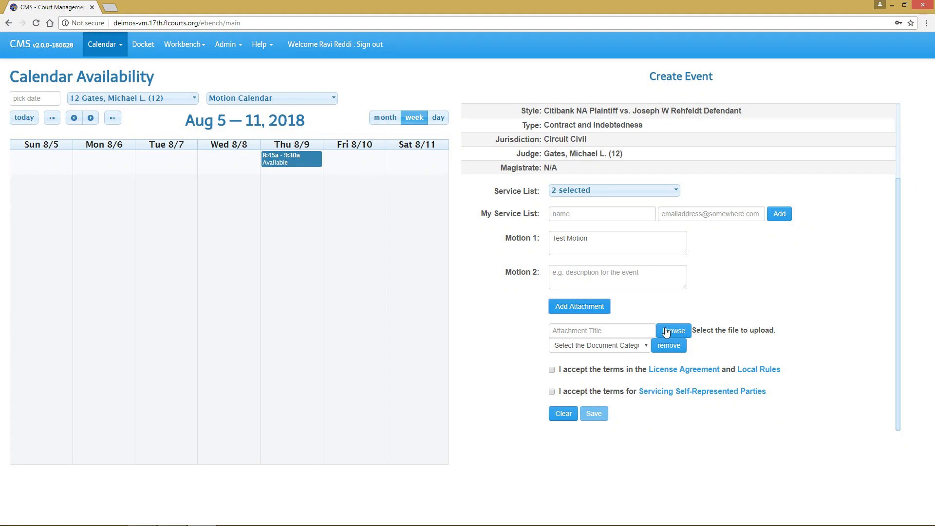
type("T")
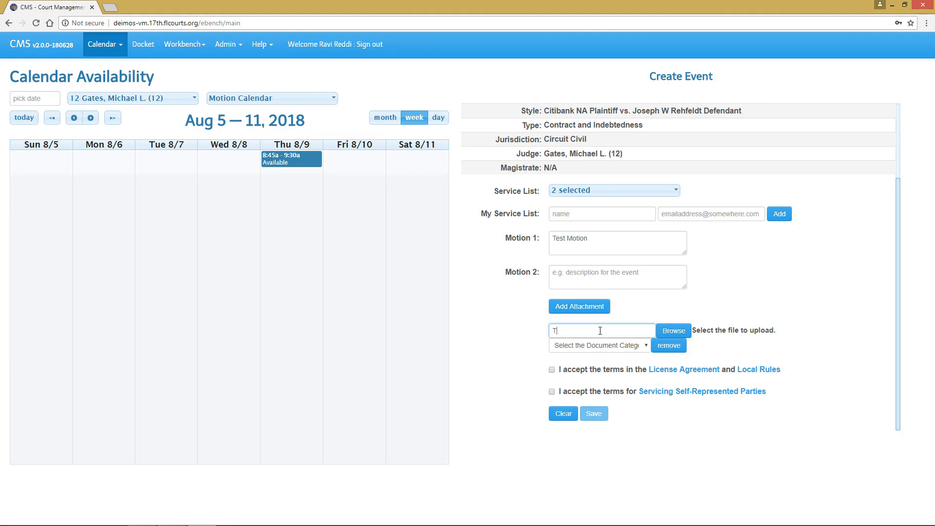
type("Test Title")
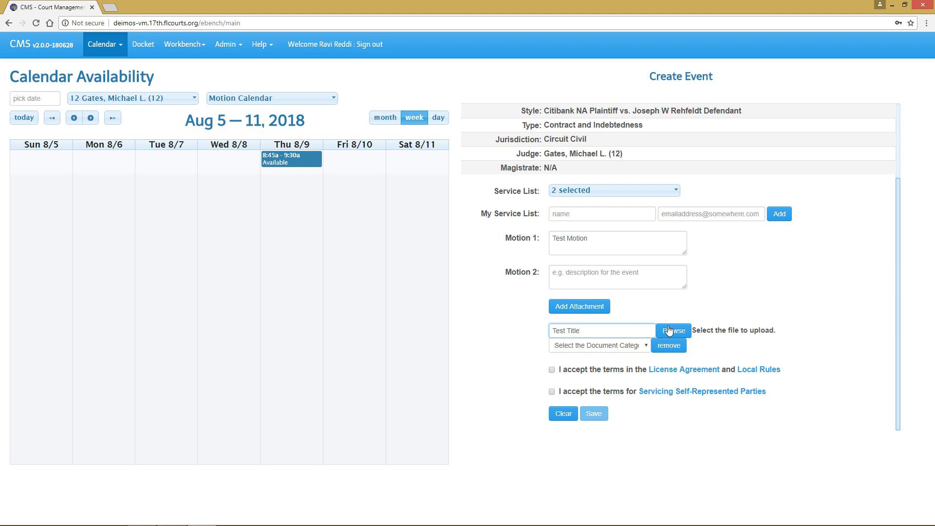
mouse_move(669, 330)
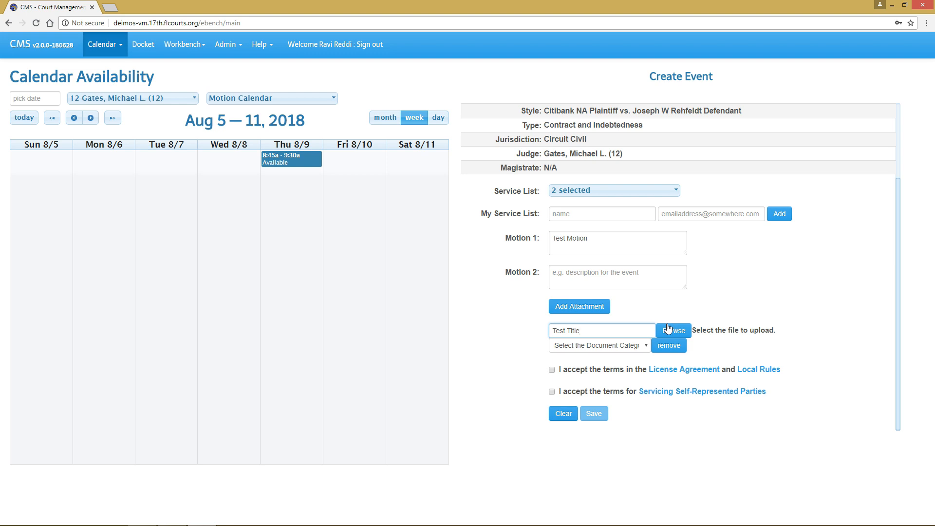
Upload 28965211.pdf from Downloads with document category Notice Copy.
left_click(673, 330)
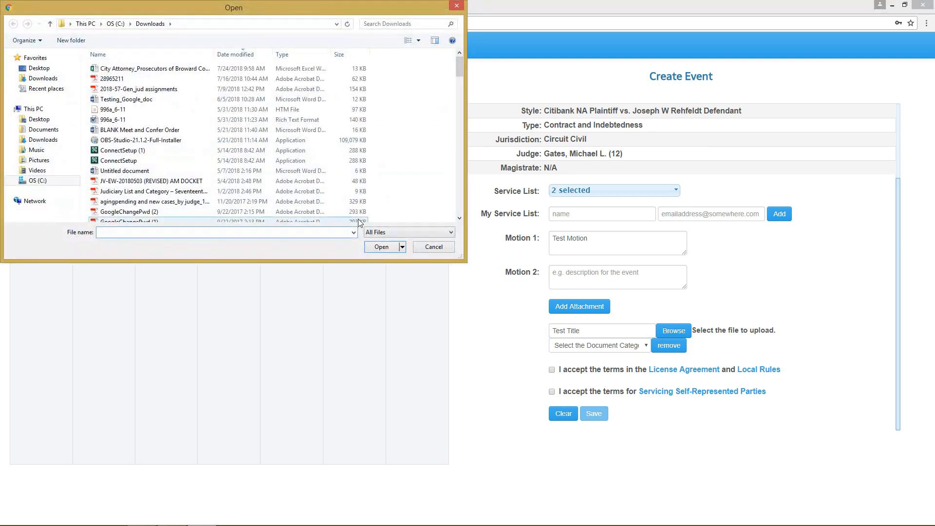
left_click(109, 79)
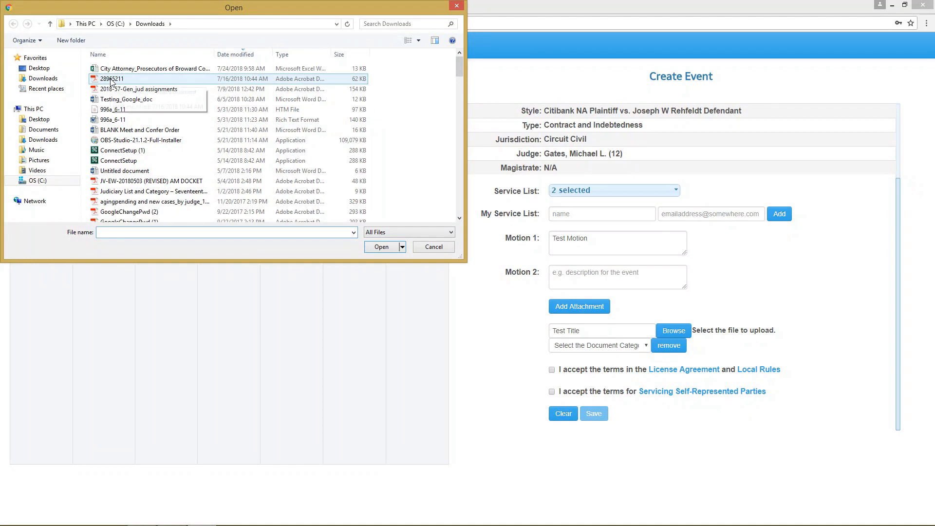
mouse_move(111, 79)
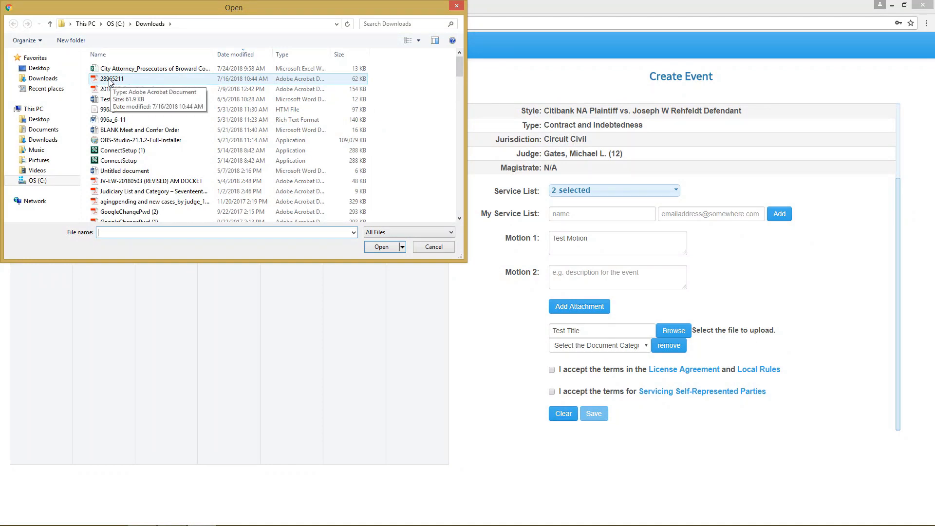
left_click(111, 79)
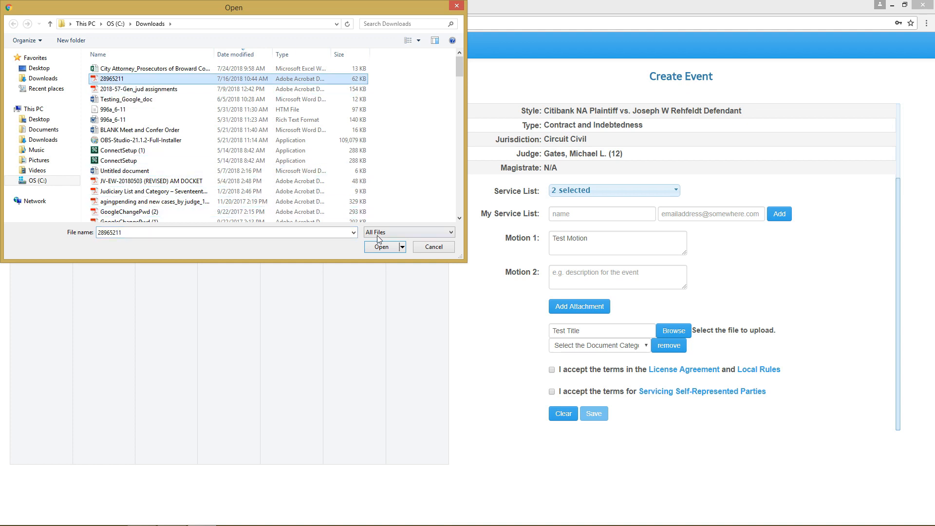
left_click(381, 247)
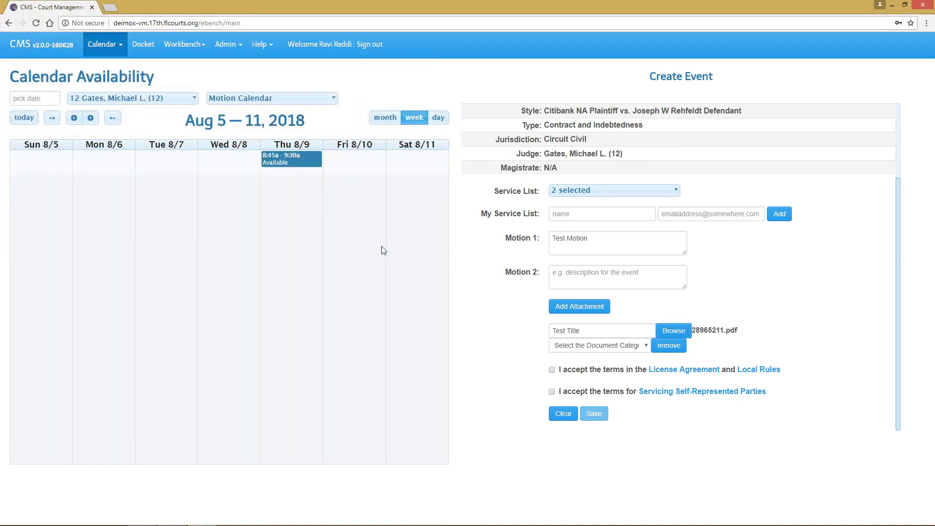
mouse_move(386, 250)
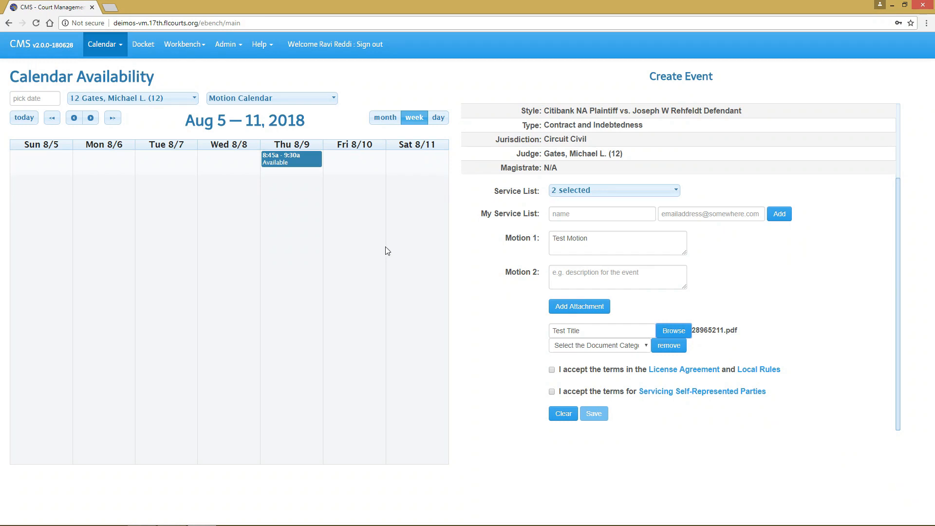
left_click(599, 345)
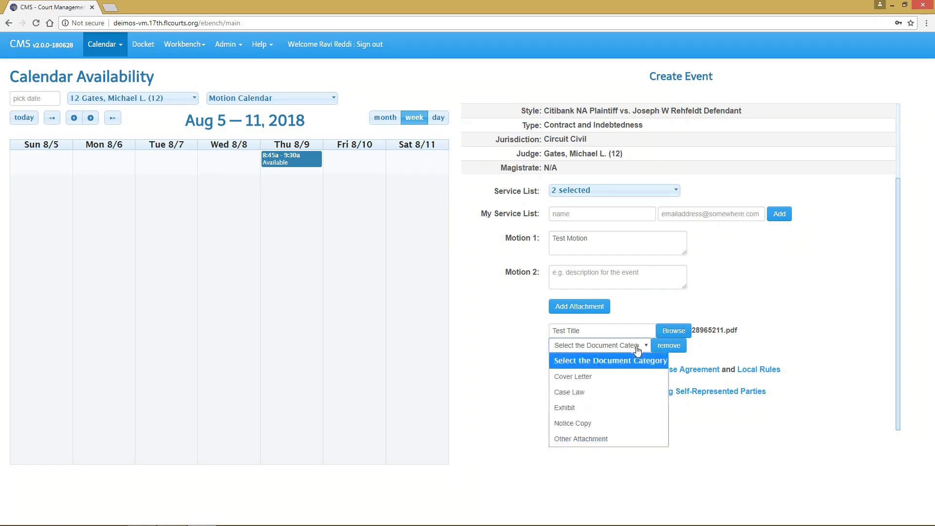
mouse_move(588, 377)
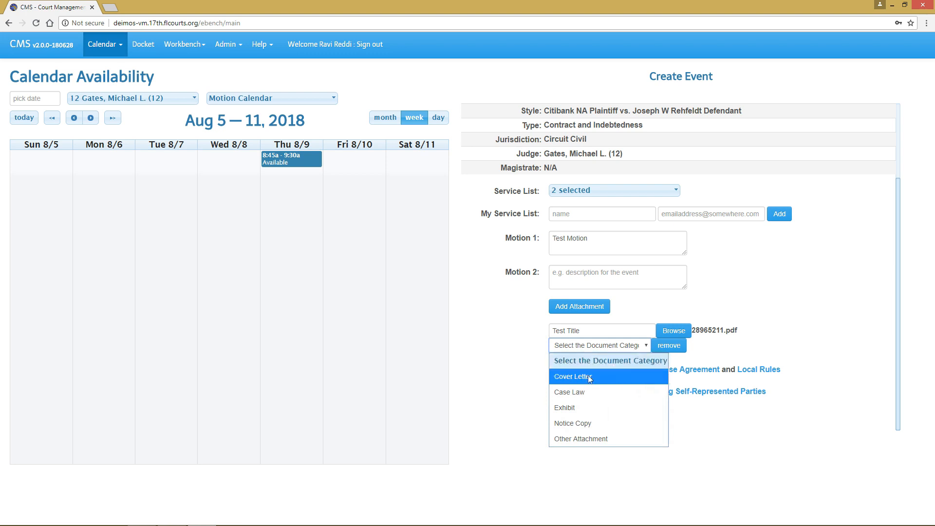
mouse_move(575, 426)
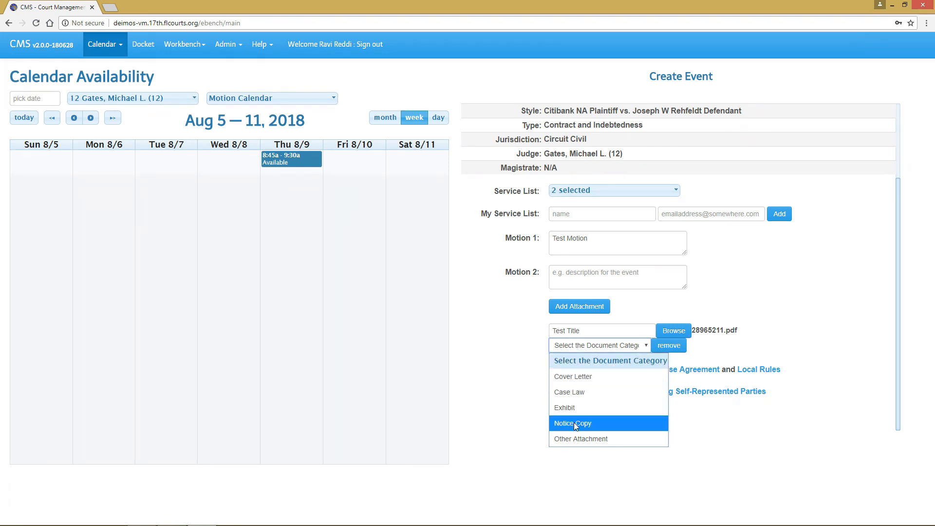
left_click(573, 423)
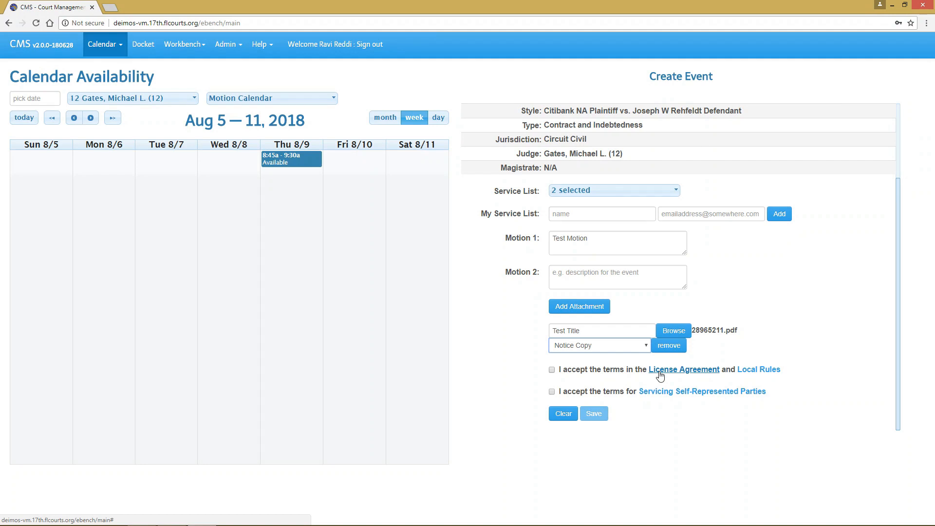
left_click(578, 306)
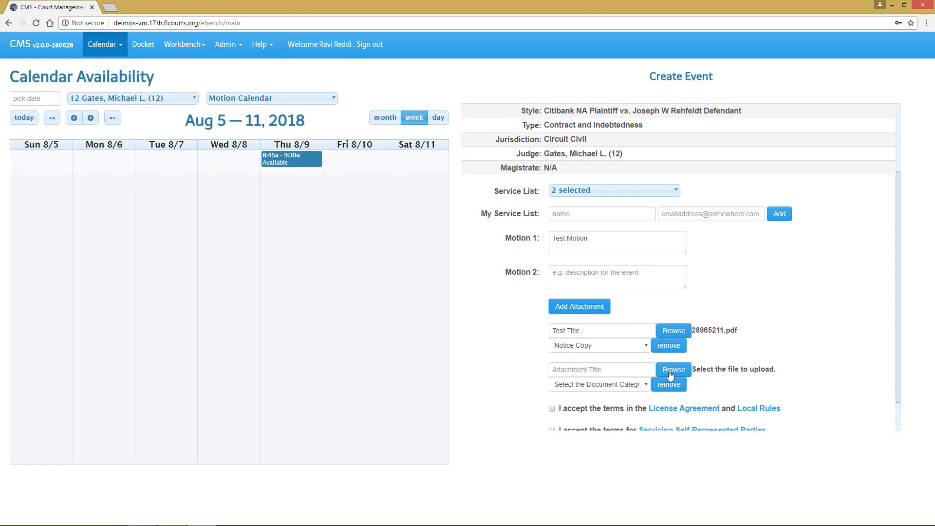
left_click(669, 385)
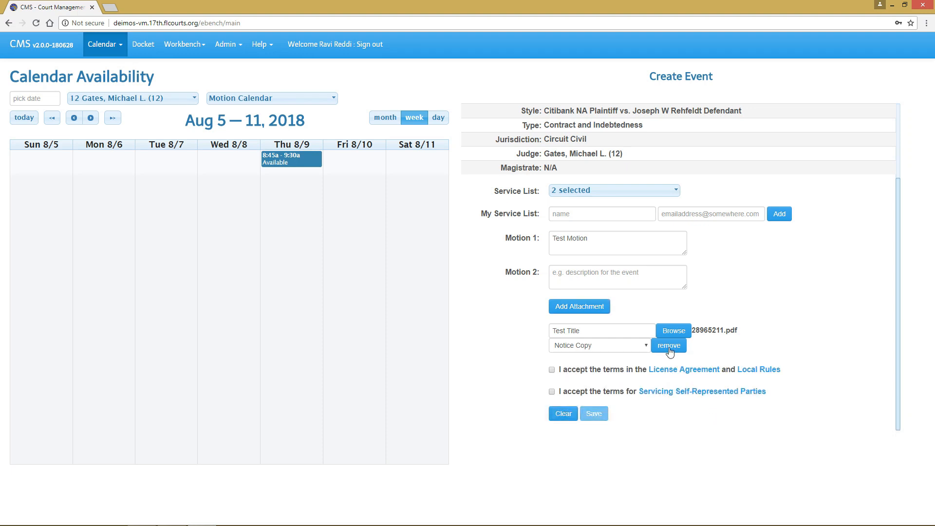
mouse_move(571, 370)
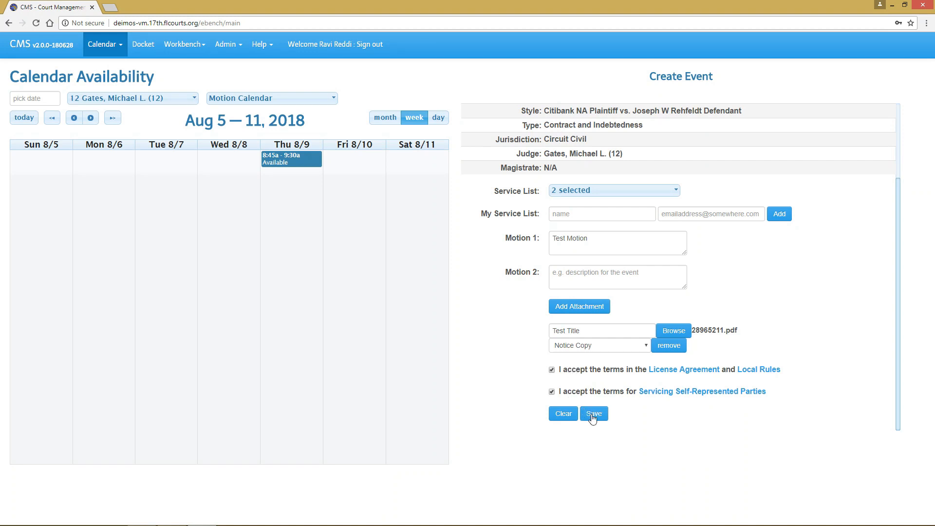
Save the motion hearing event, getting the 'Event was created' confirmation.
left_click(593, 413)
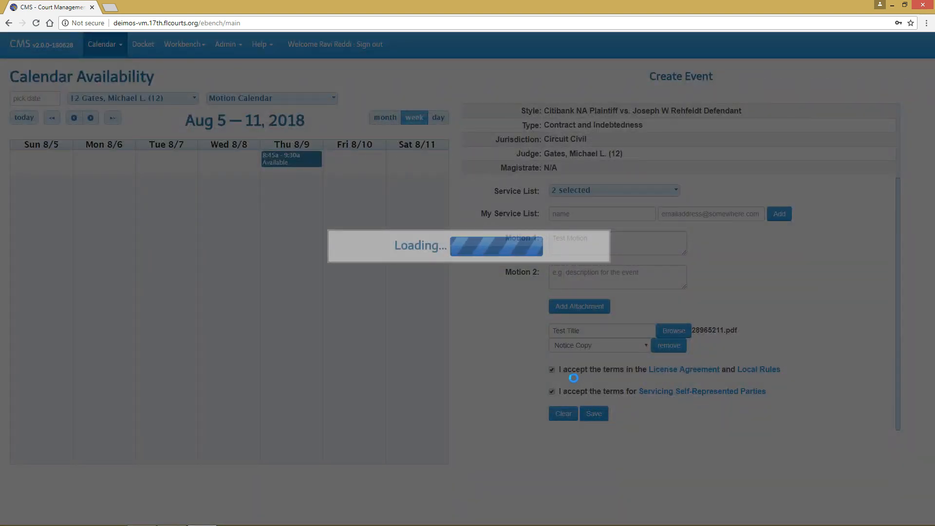
left_click(593, 413)
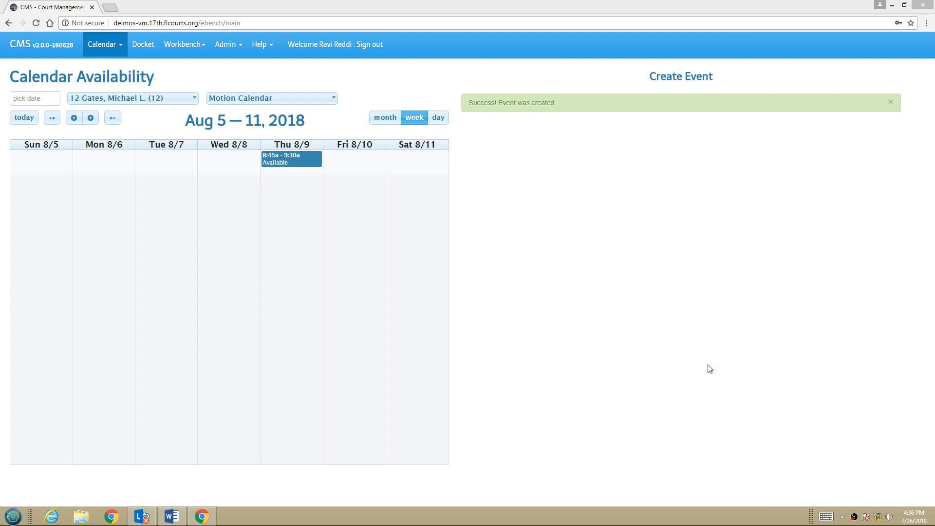
mouse_move(706, 365)
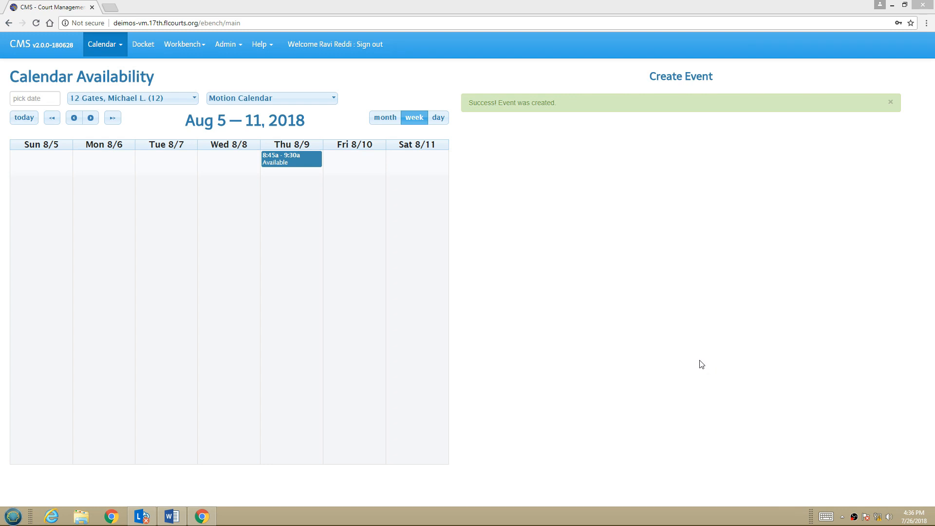
mouse_move(705, 369)
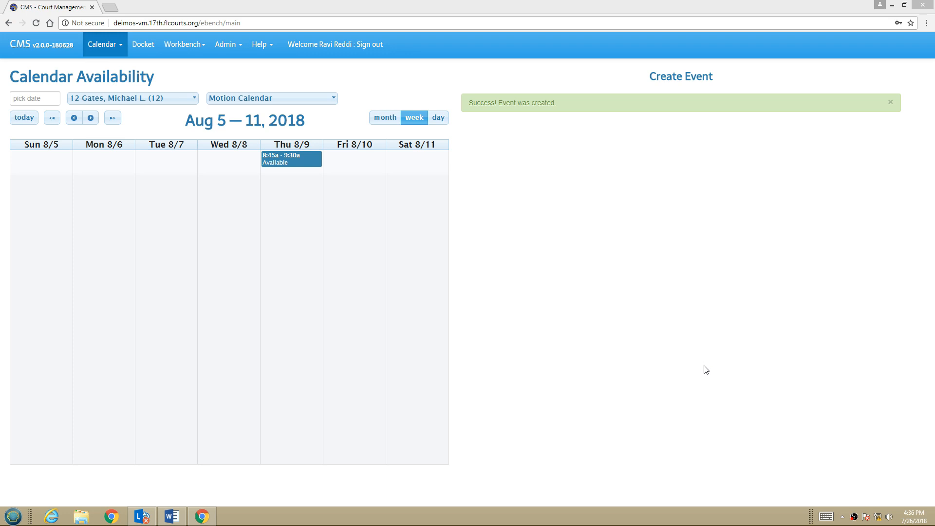
mouse_move(155, 95)
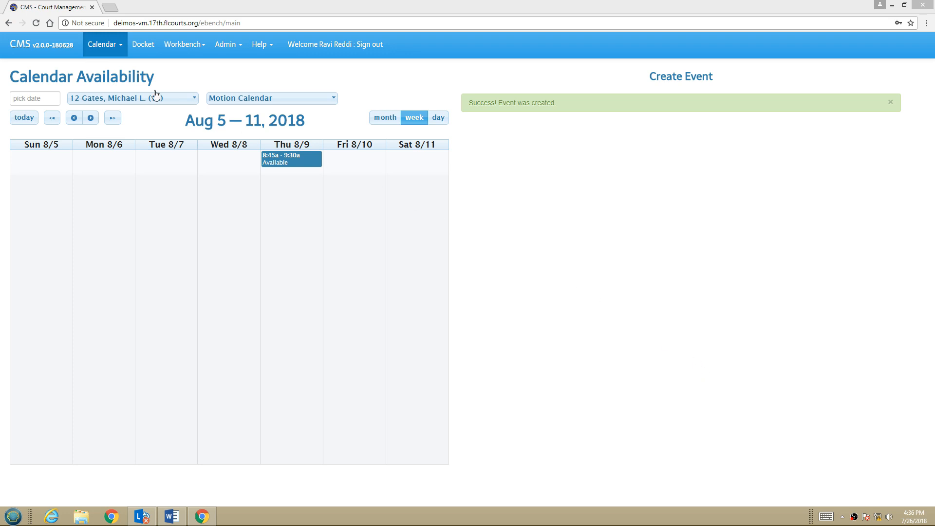
left_click(104, 44)
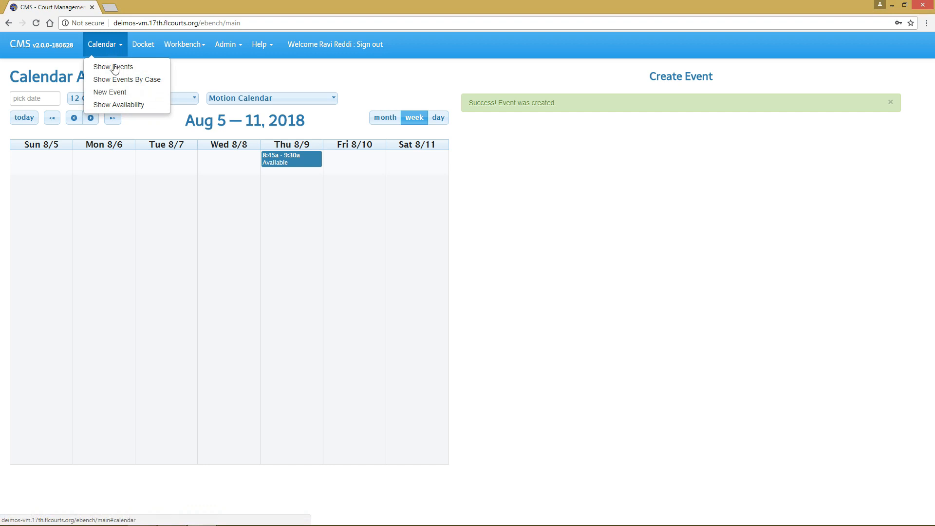
left_click(127, 80)
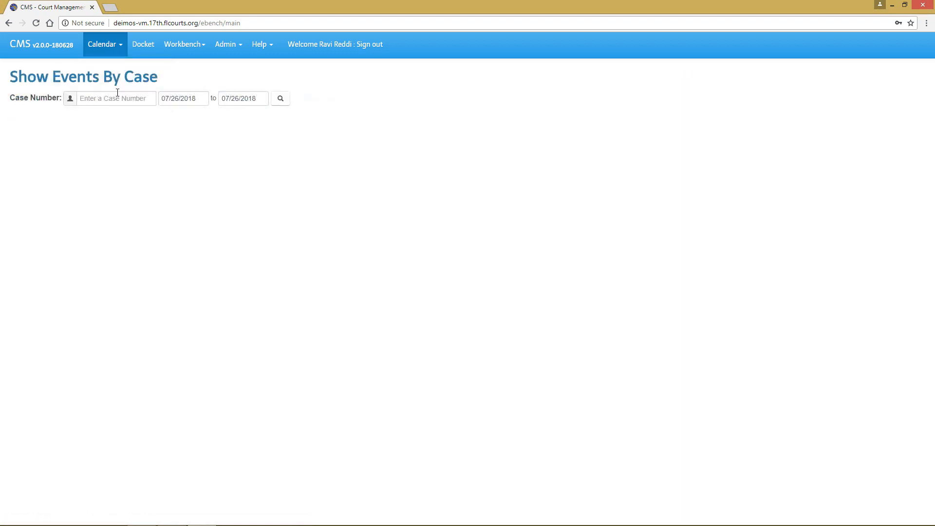
mouse_move(128, 117)
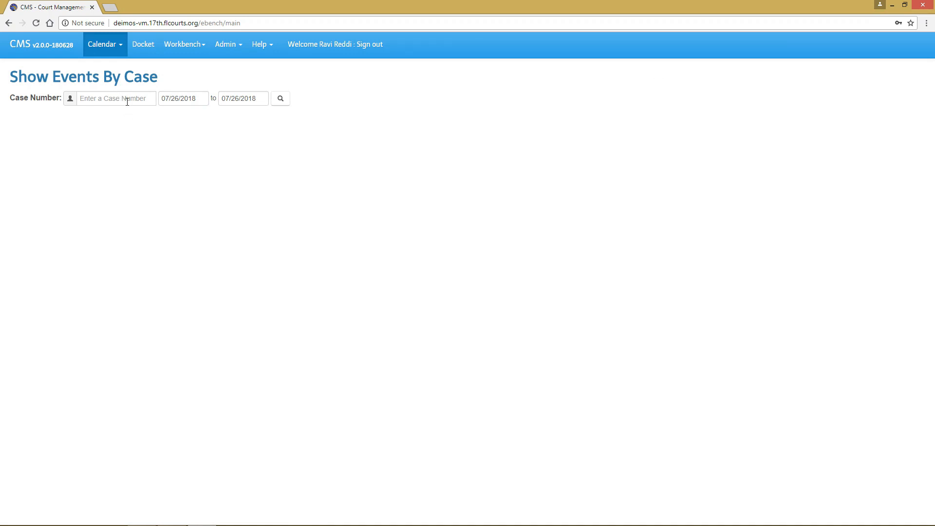
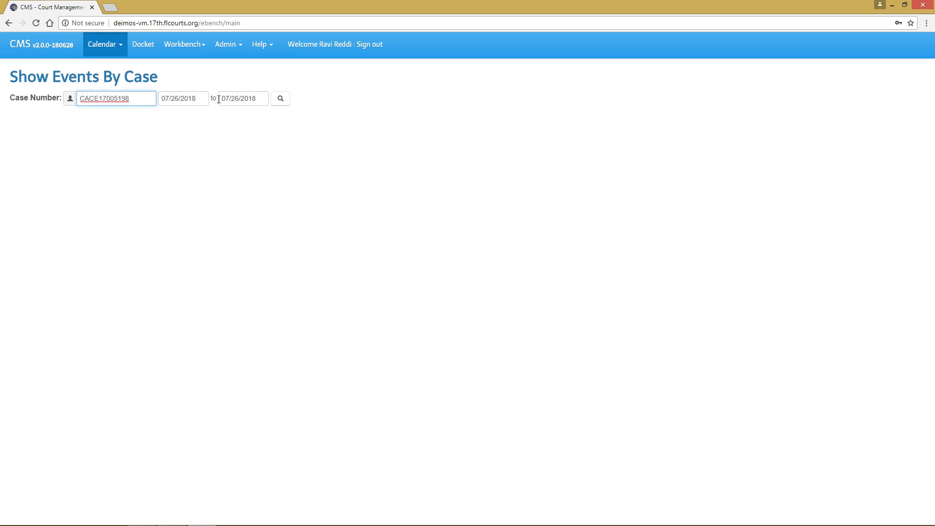
left_click(239, 97)
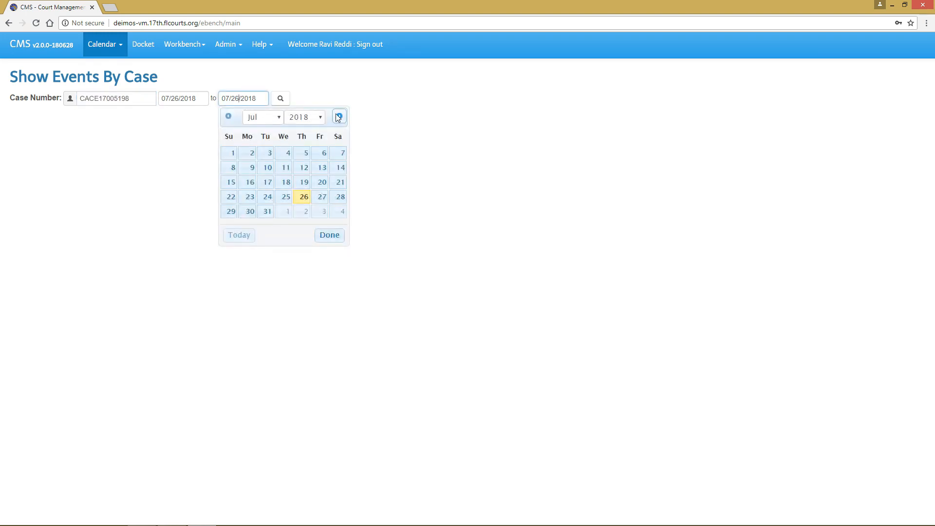
mouse_move(339, 117)
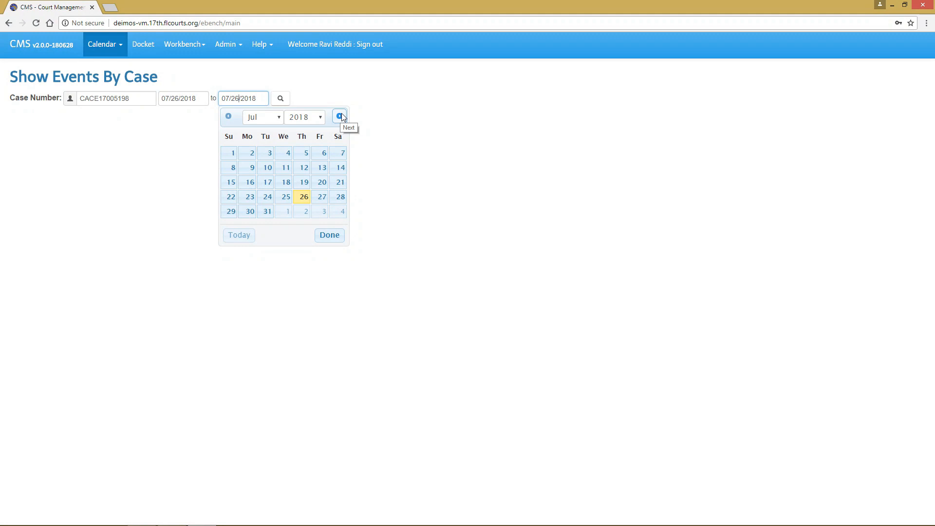
left_click(340, 117)
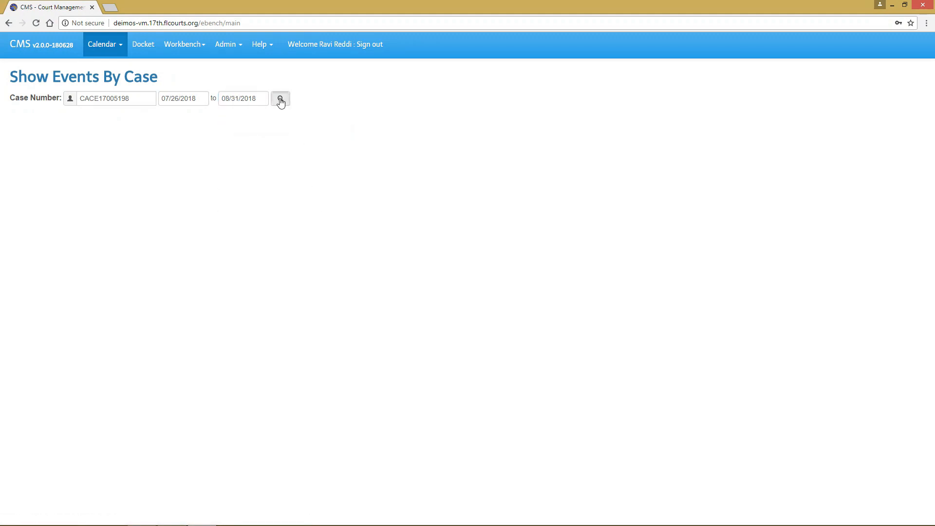
Find the 08-09-2018 Test Motion event and add an attachment titled 'Test Title'.
left_click(280, 99)
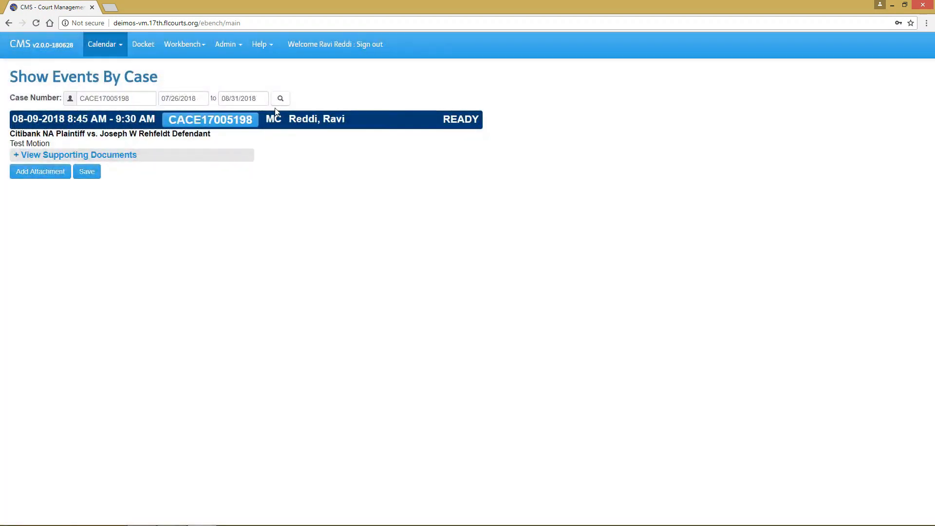
mouse_move(267, 115)
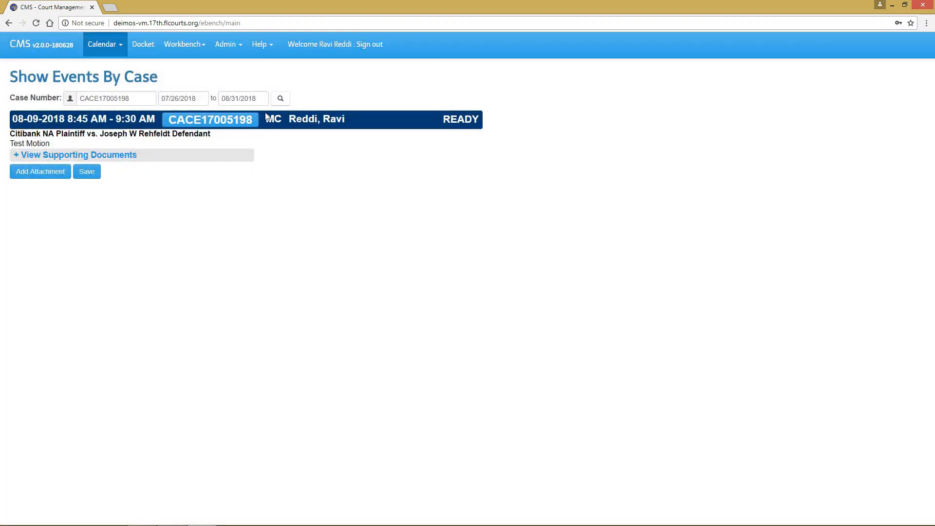
mouse_move(40, 175)
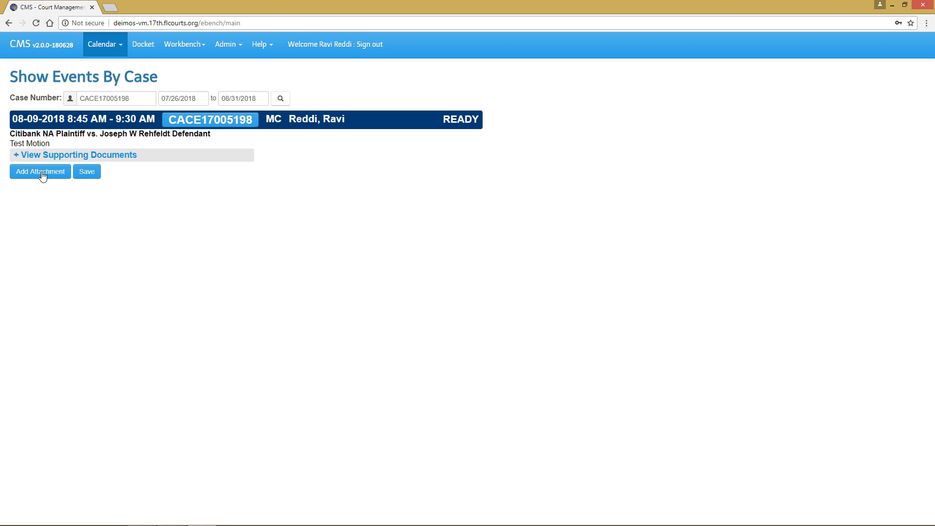
left_click(40, 172)
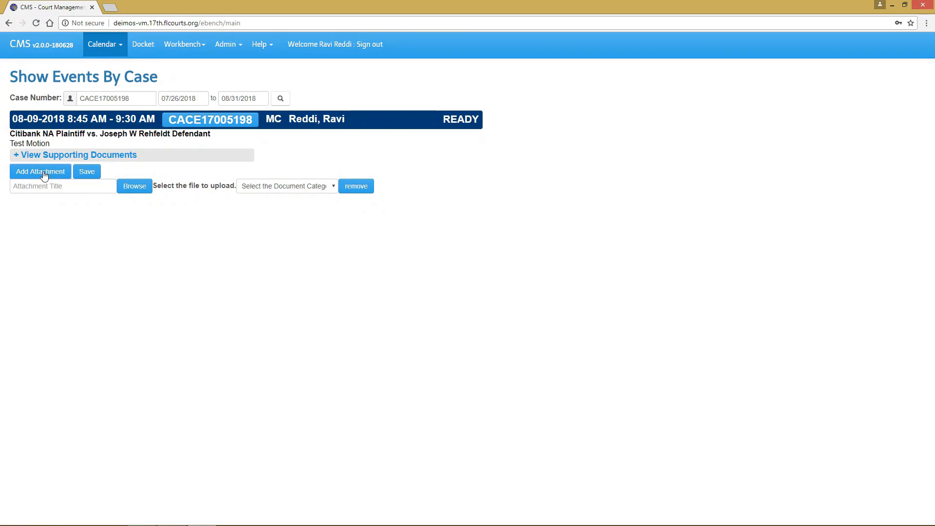
mouse_move(134, 186)
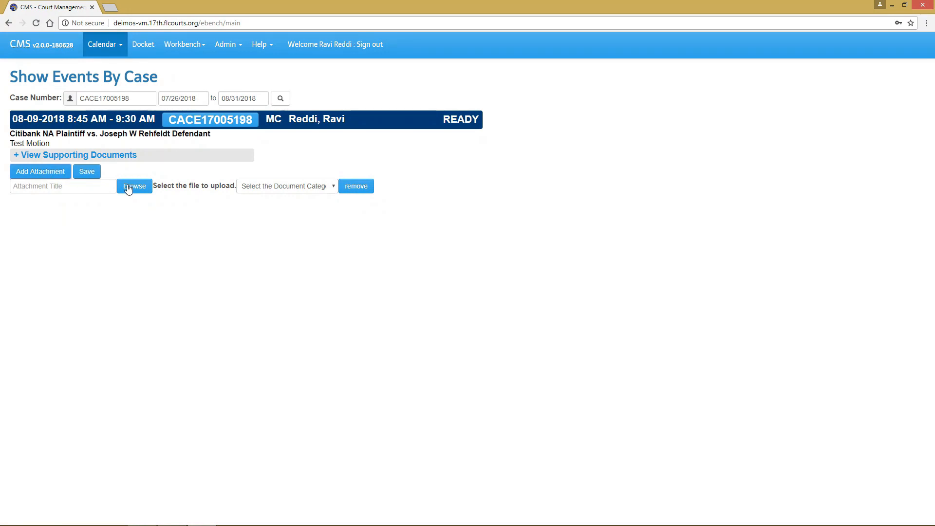
left_click(63, 185)
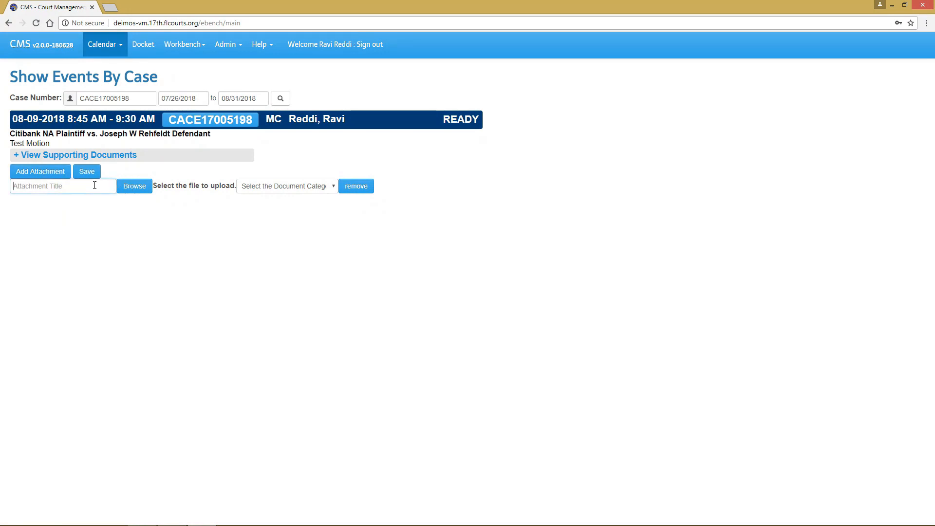
type("Test Title")
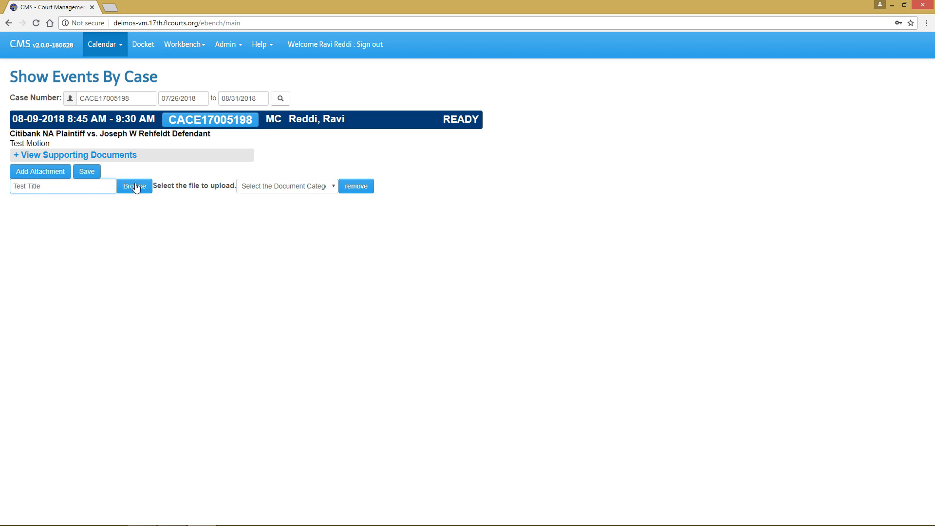
Upload 28965211.pdf to the new attachment and categorize it as Cover Letter.
left_click(135, 186)
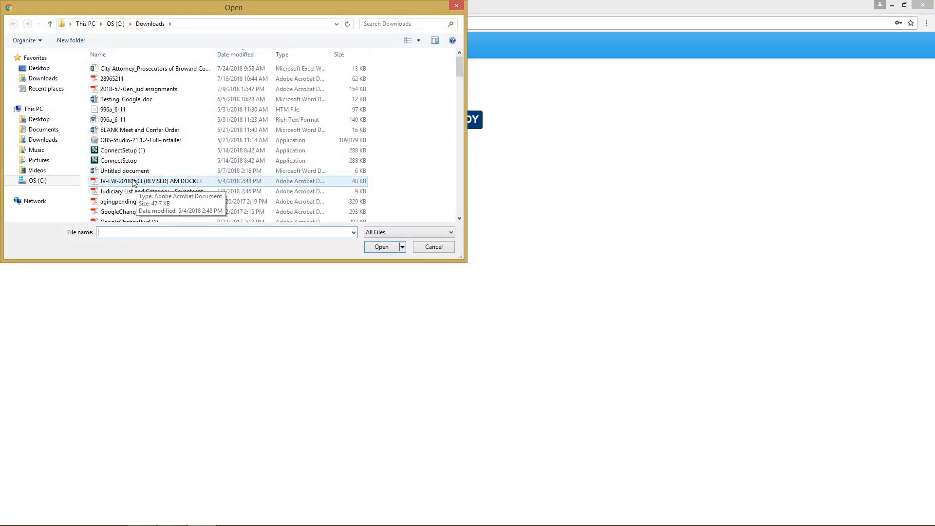
left_click(381, 247)
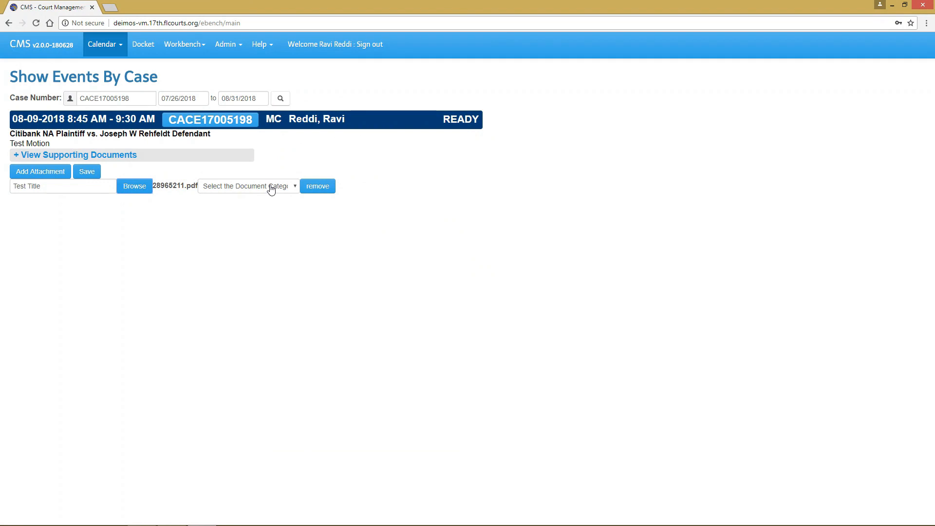
mouse_move(269, 184)
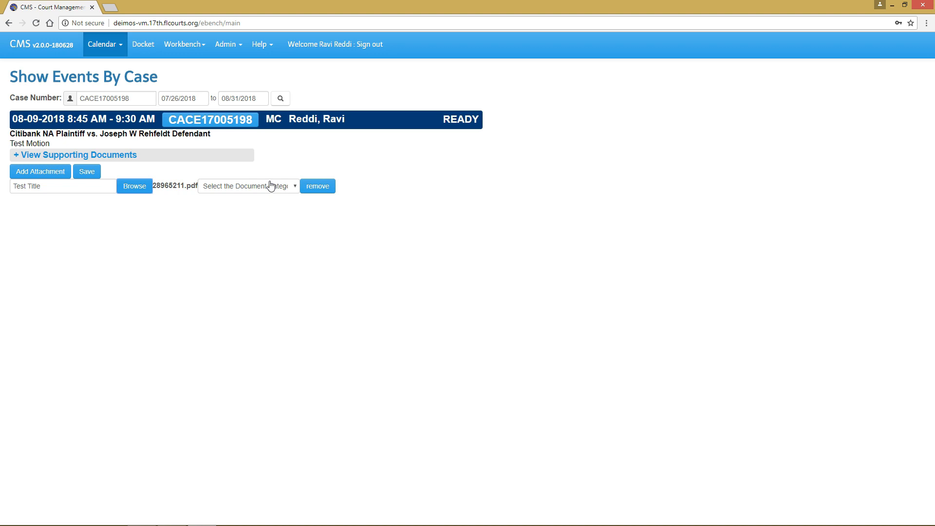
left_click(248, 186)
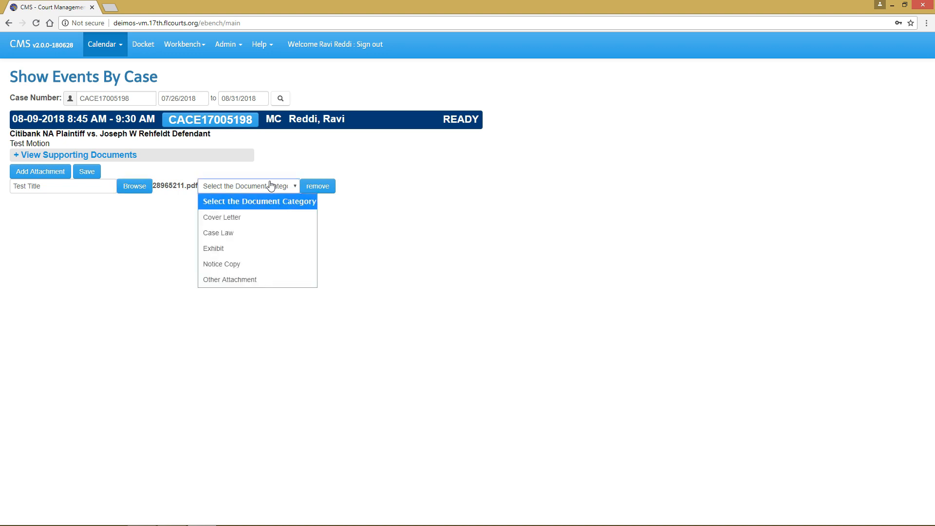
left_click(221, 218)
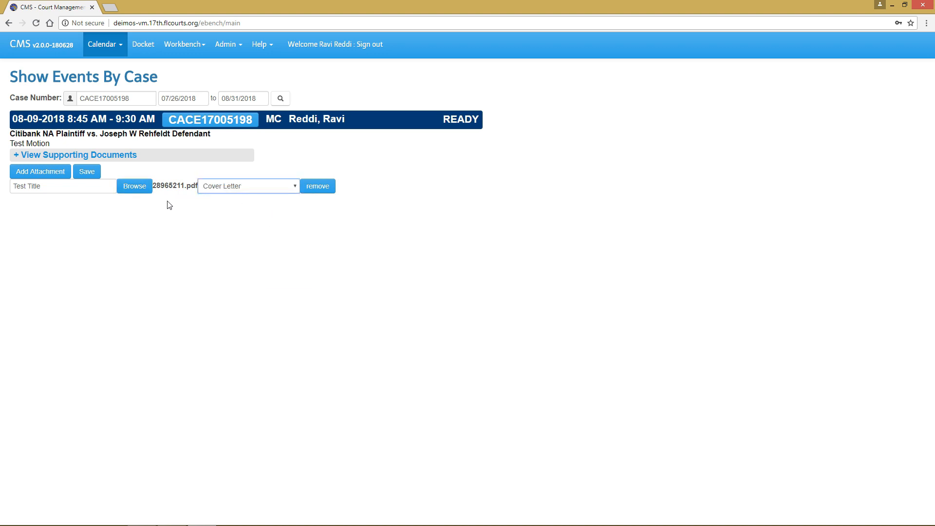
mouse_move(165, 207)
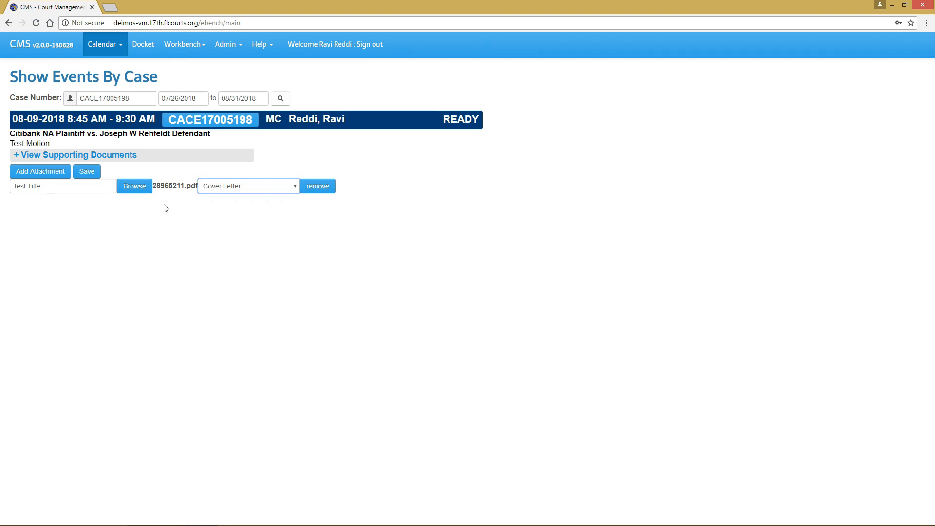
left_click(40, 172)
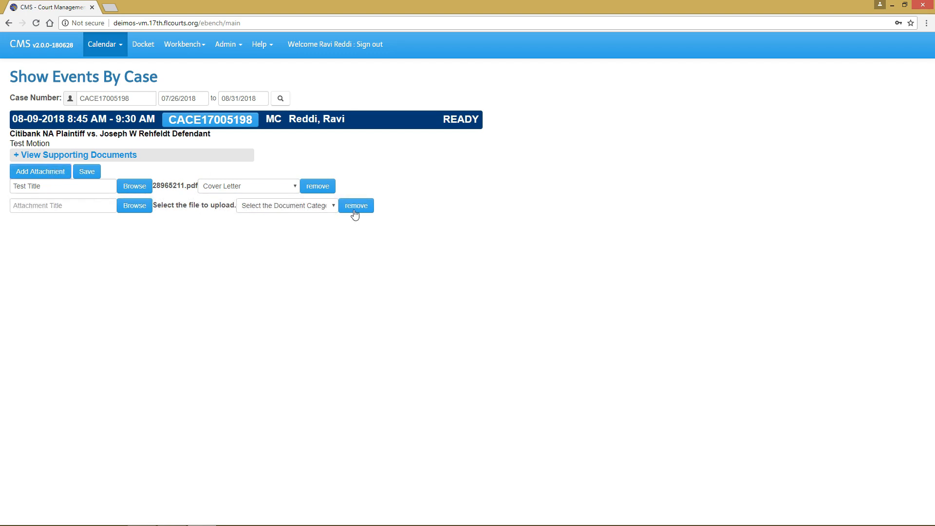
left_click(356, 205)
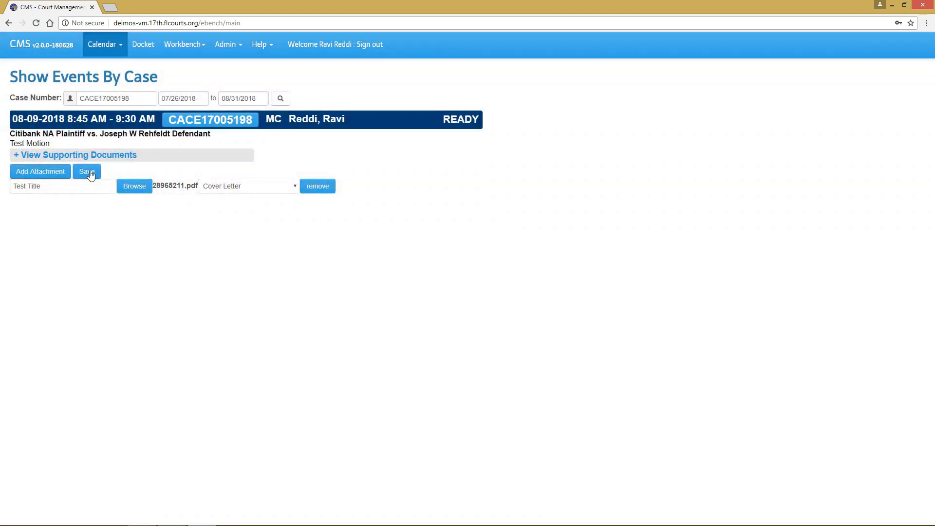
Save the Cover Letter attachment so Cover Letter and Notice Copy both appear as documents.
left_click(87, 172)
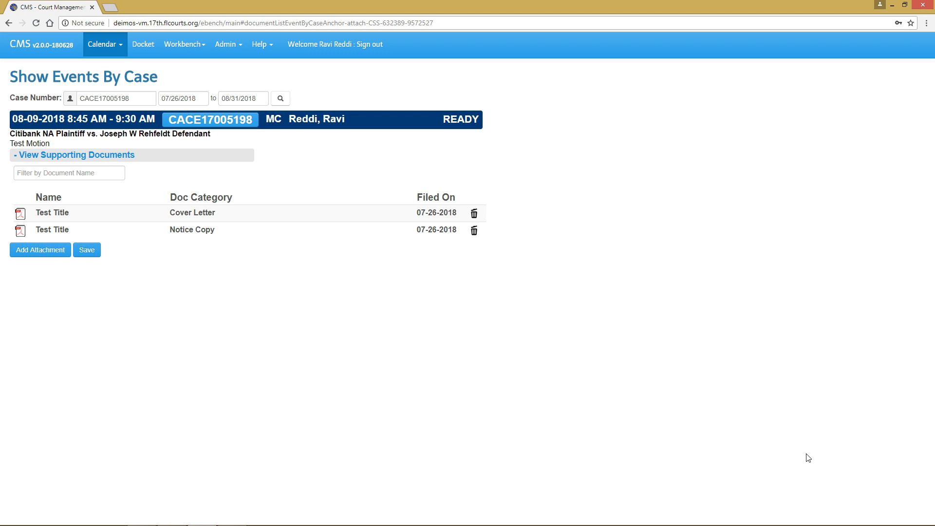
mouse_move(801, 450)
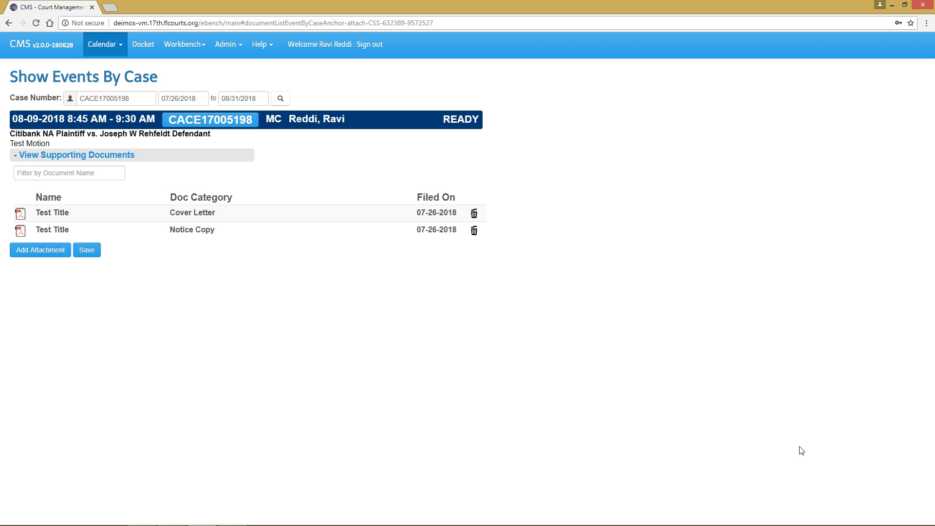